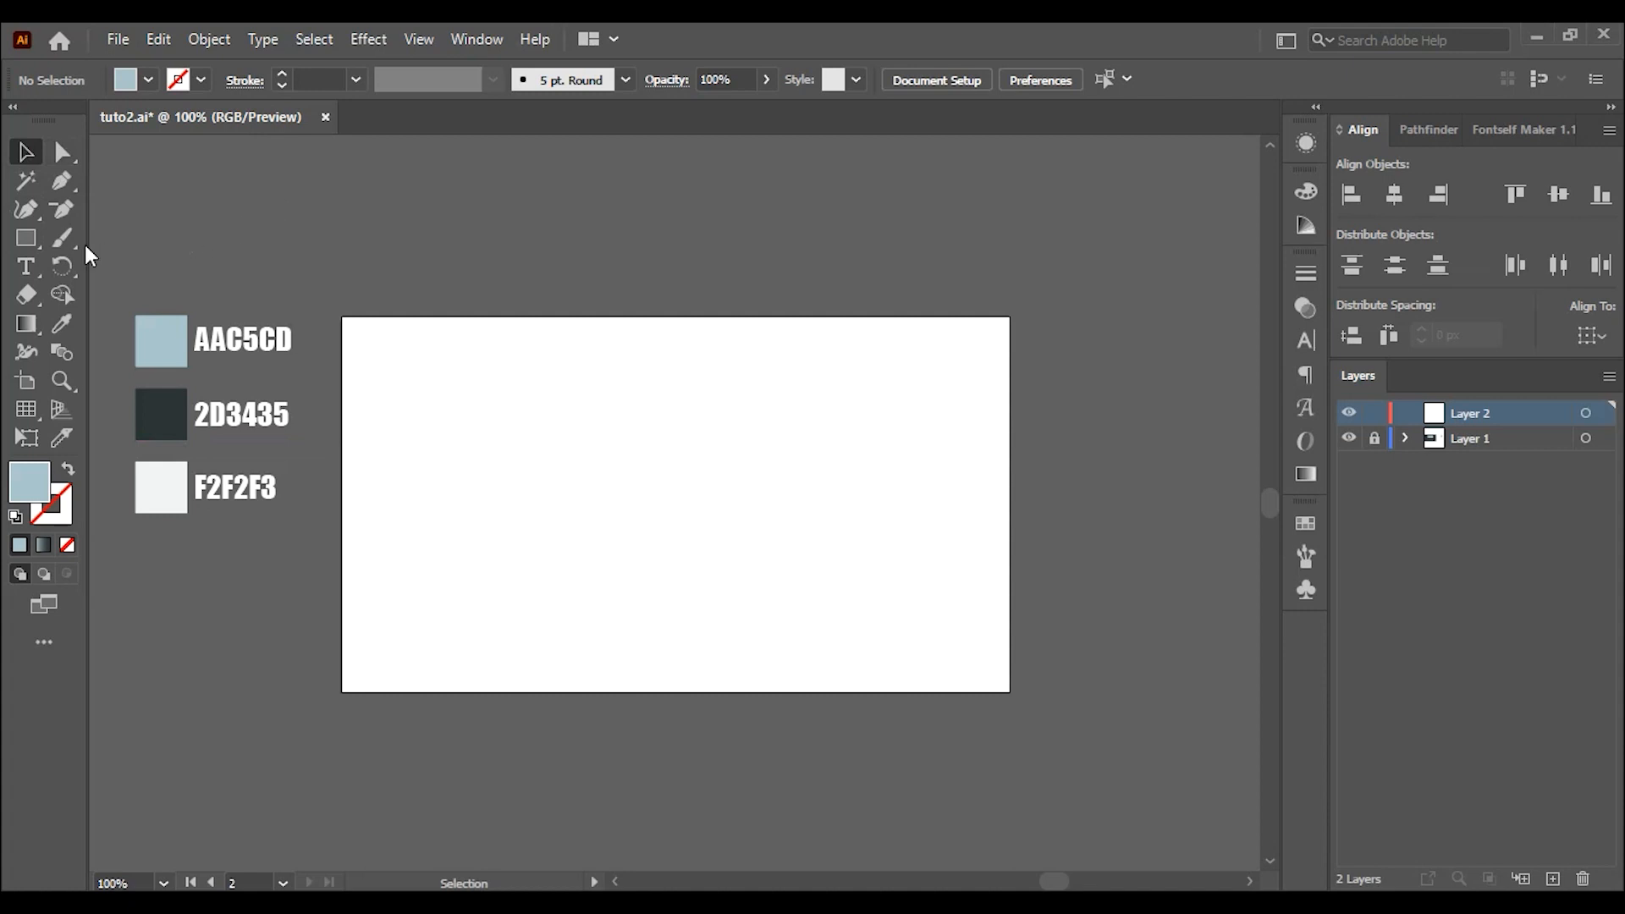
- Draw a 1920×1080 background rectangle and center it on the artboard
click(26, 237)
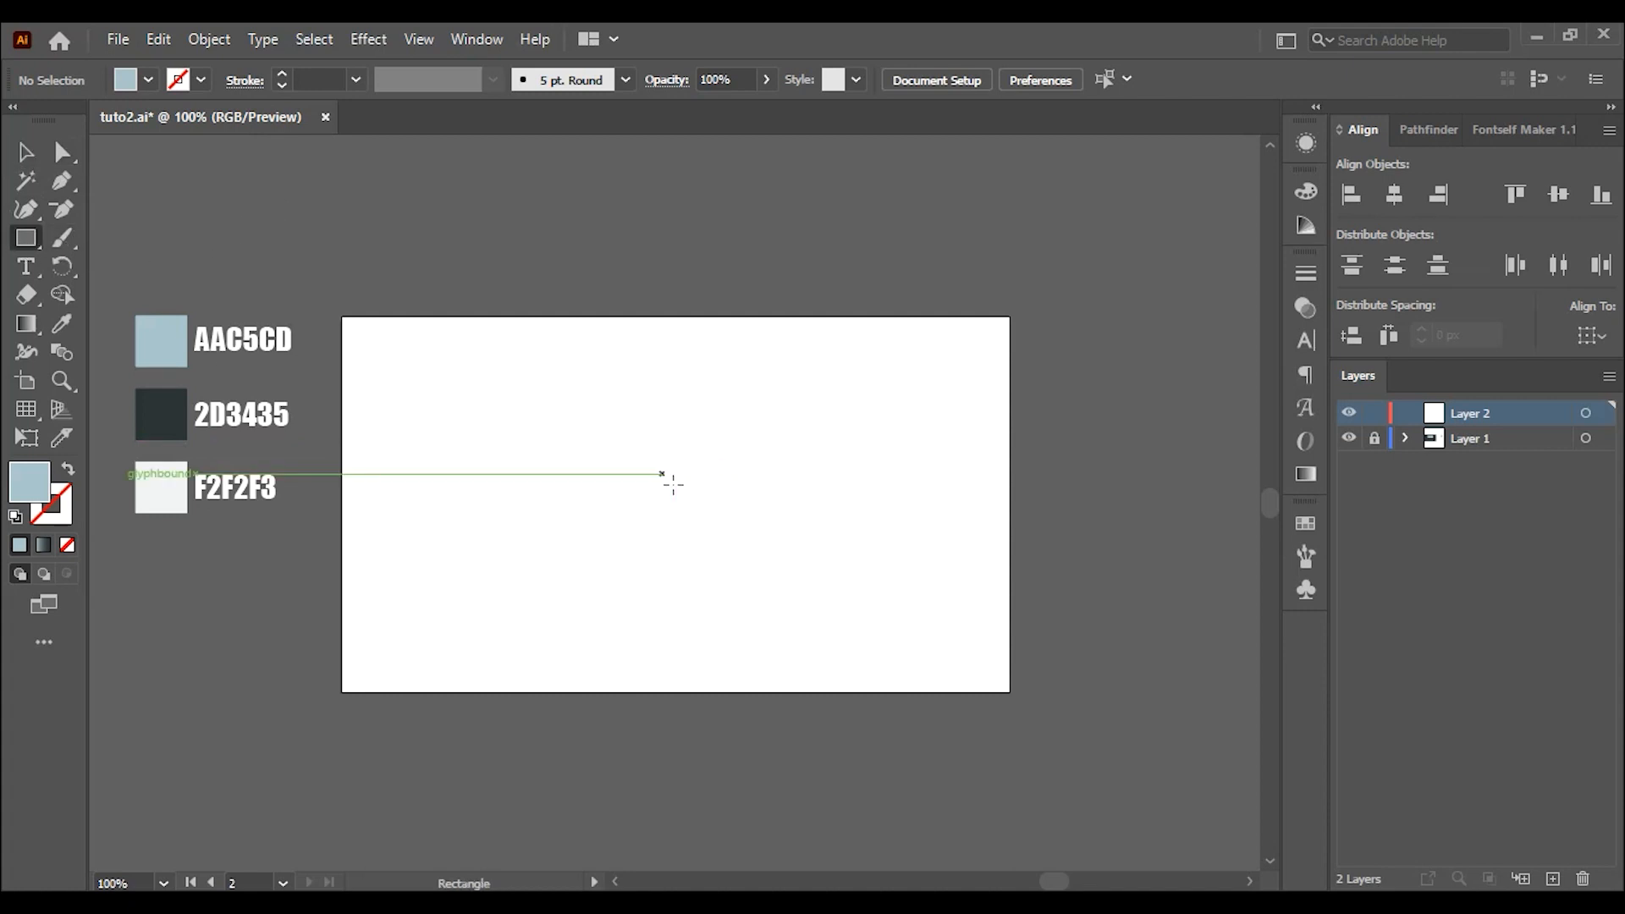
click(674, 482)
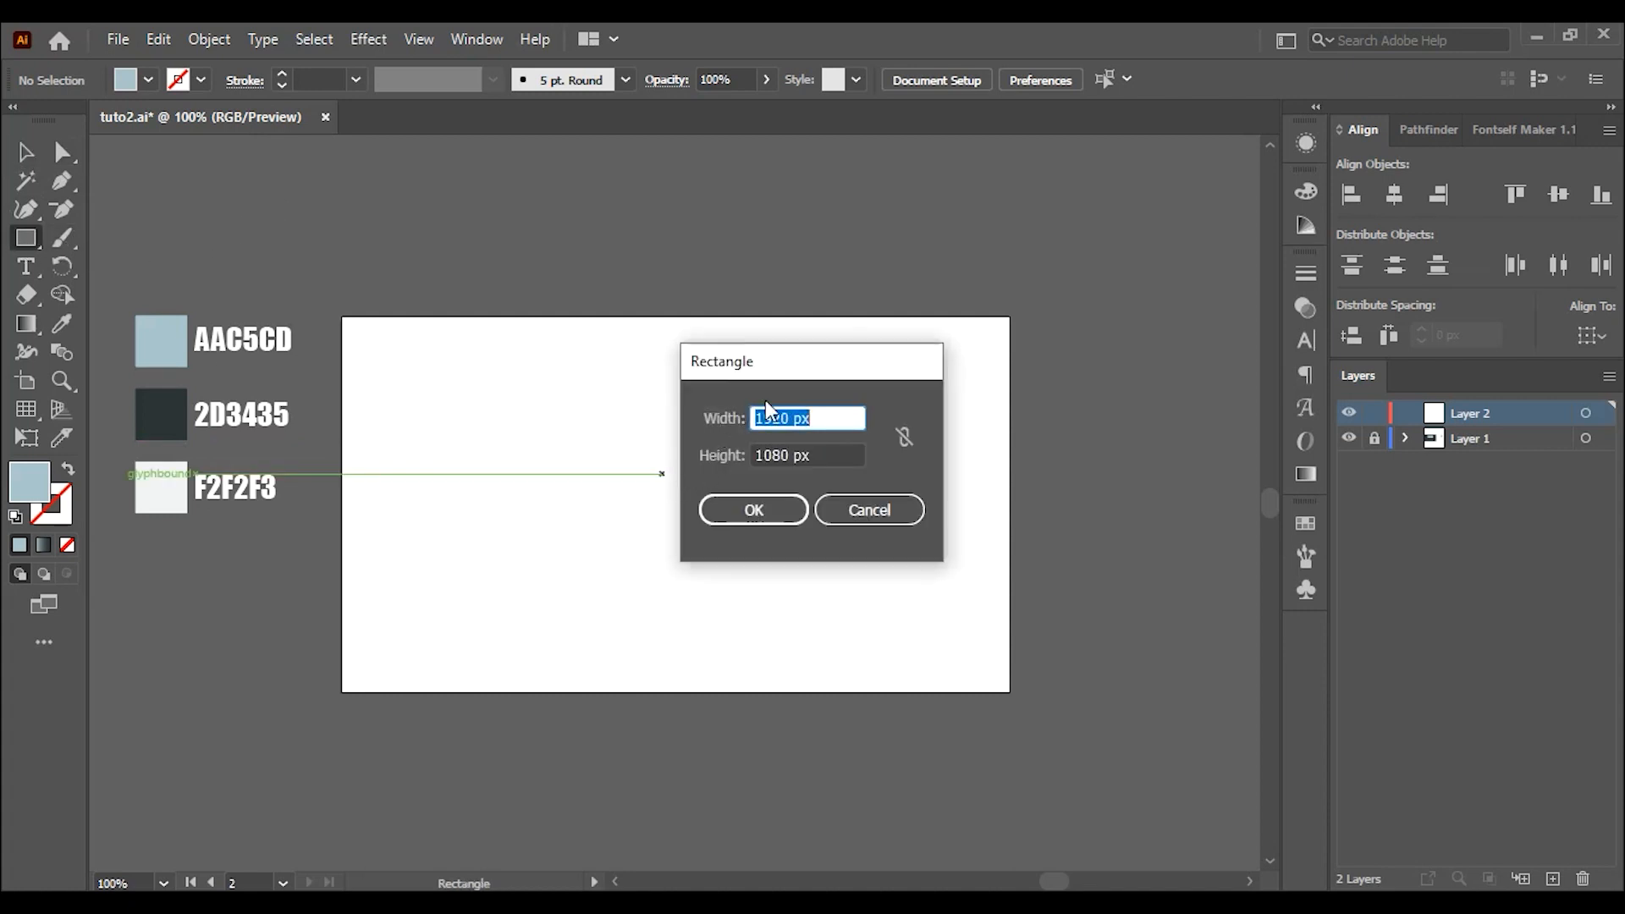
click(753, 508)
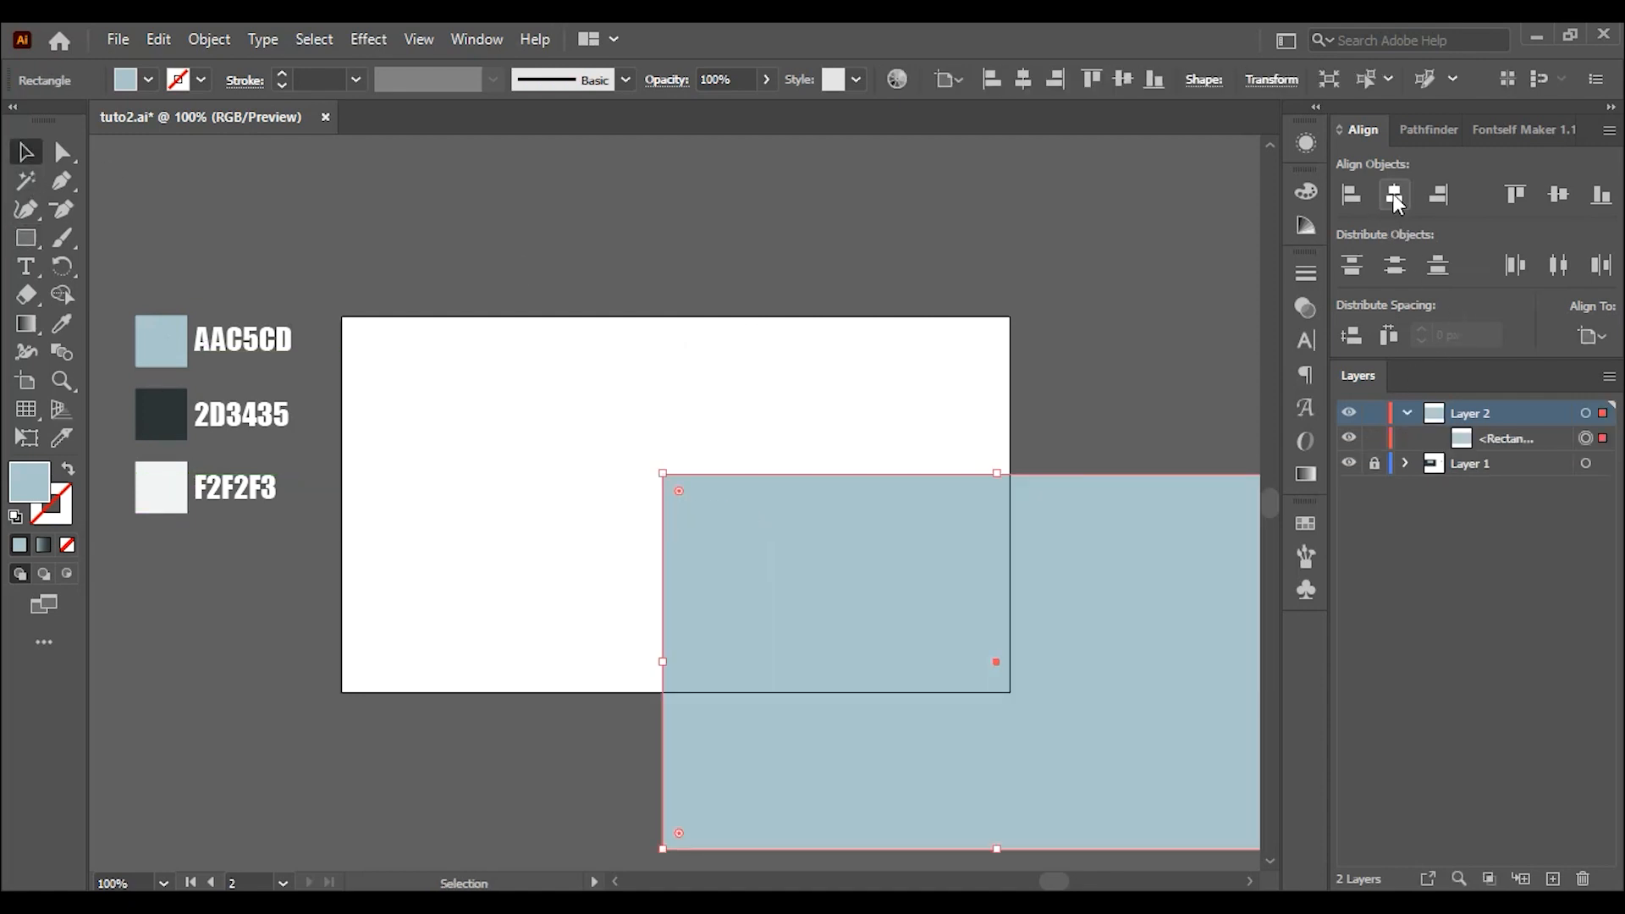
click(1393, 195)
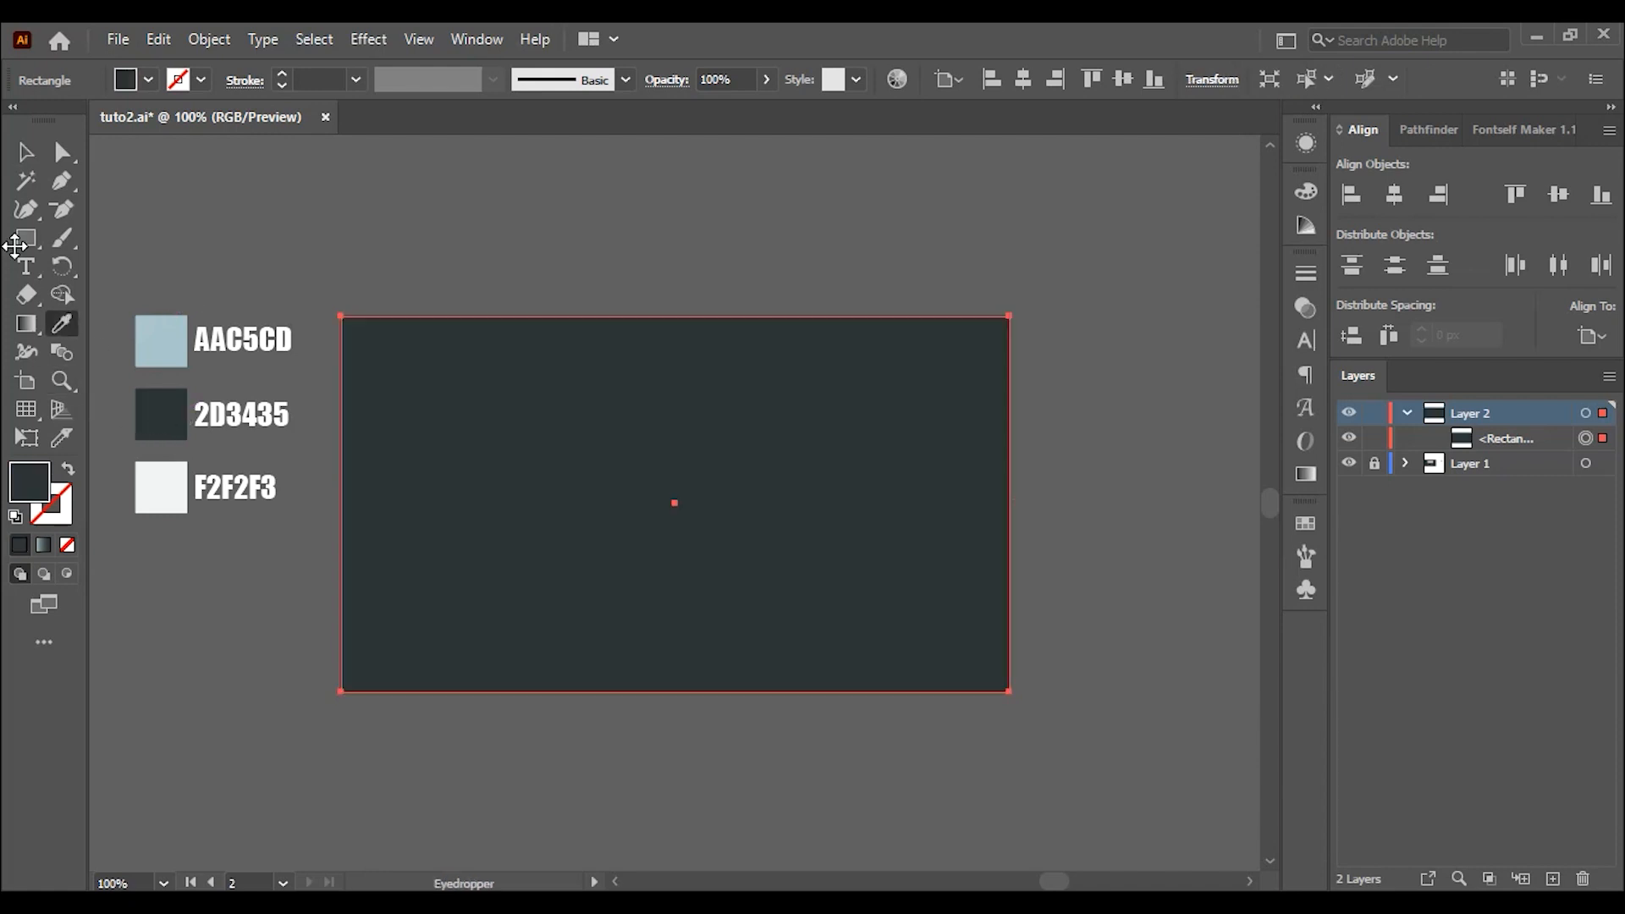
- Lock the dark 2D3435 background rectangle in place
click(26, 152)
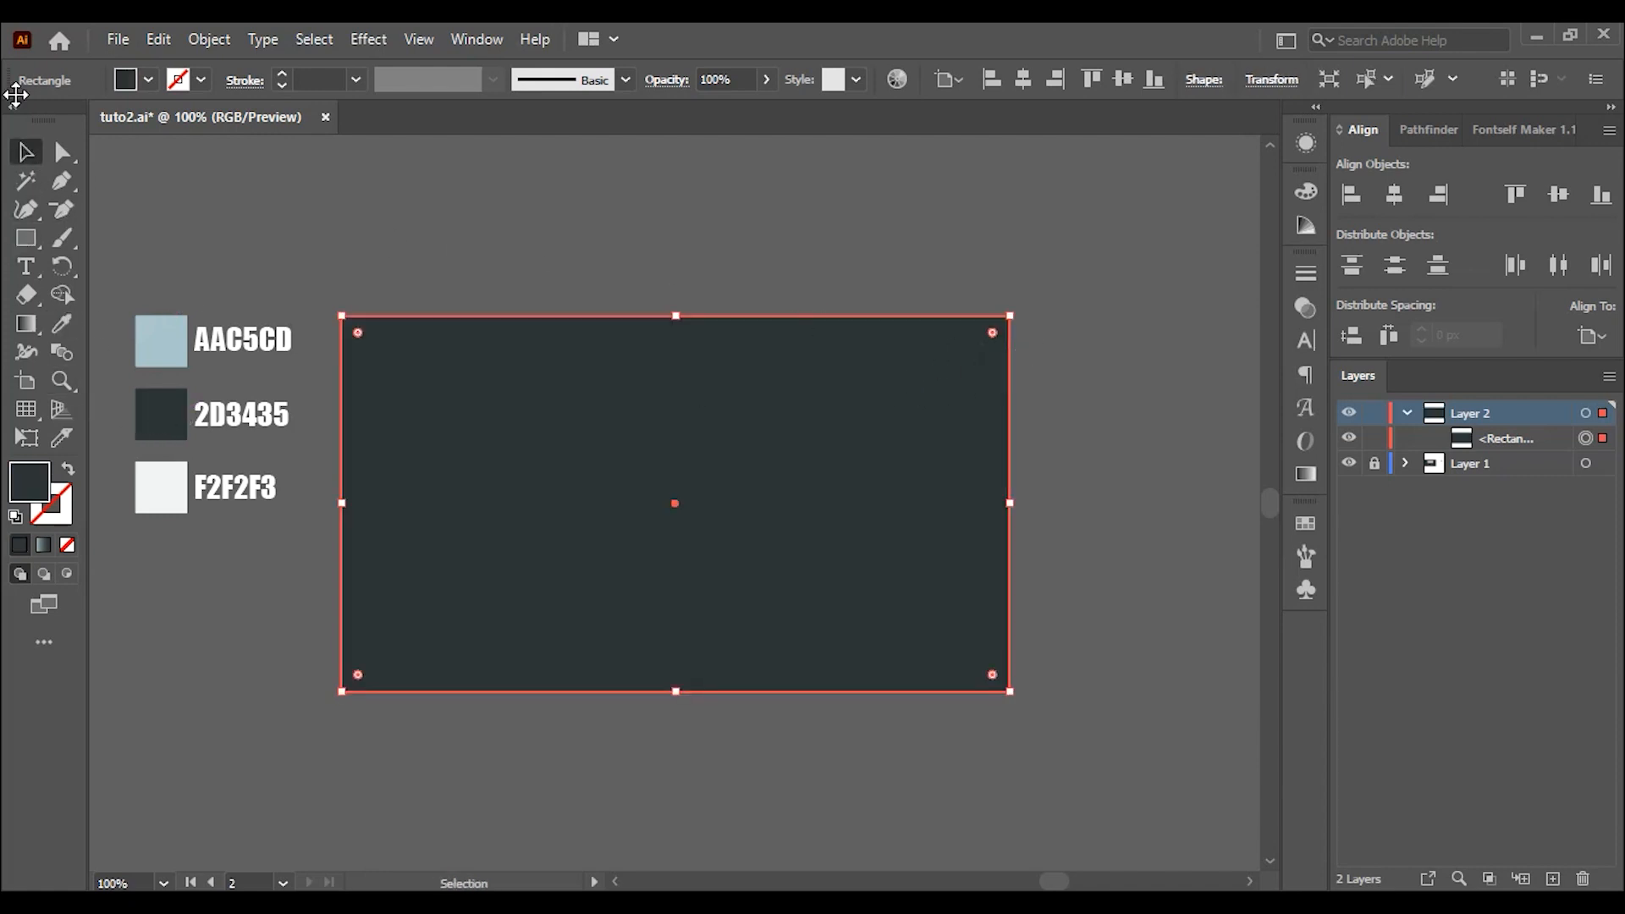
click(207, 38)
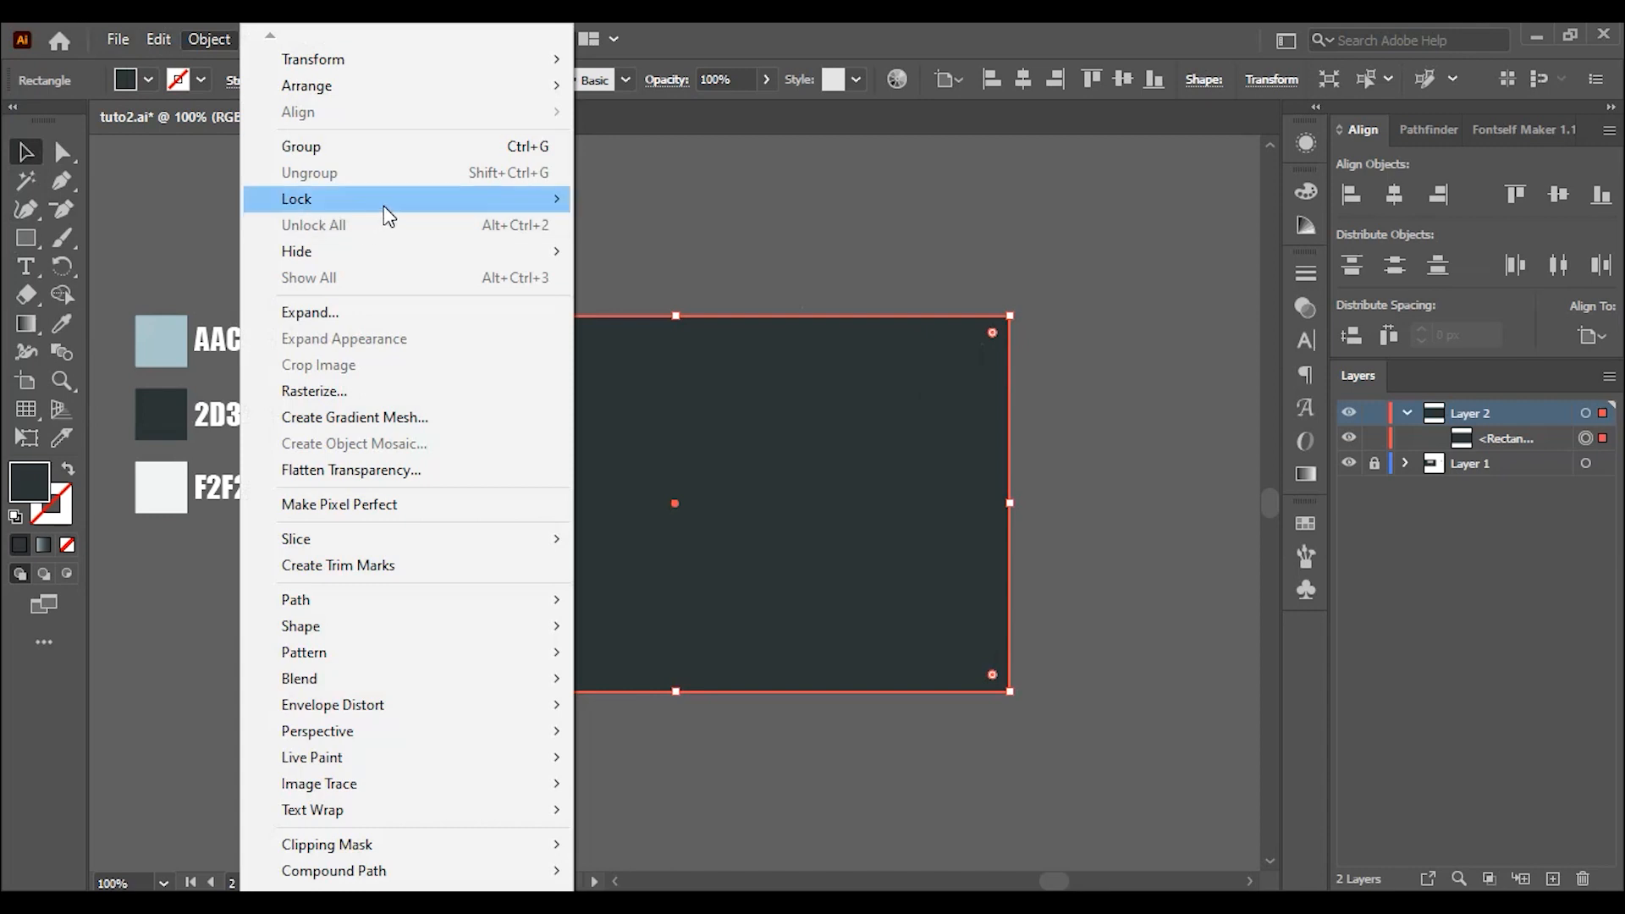
click(296, 198)
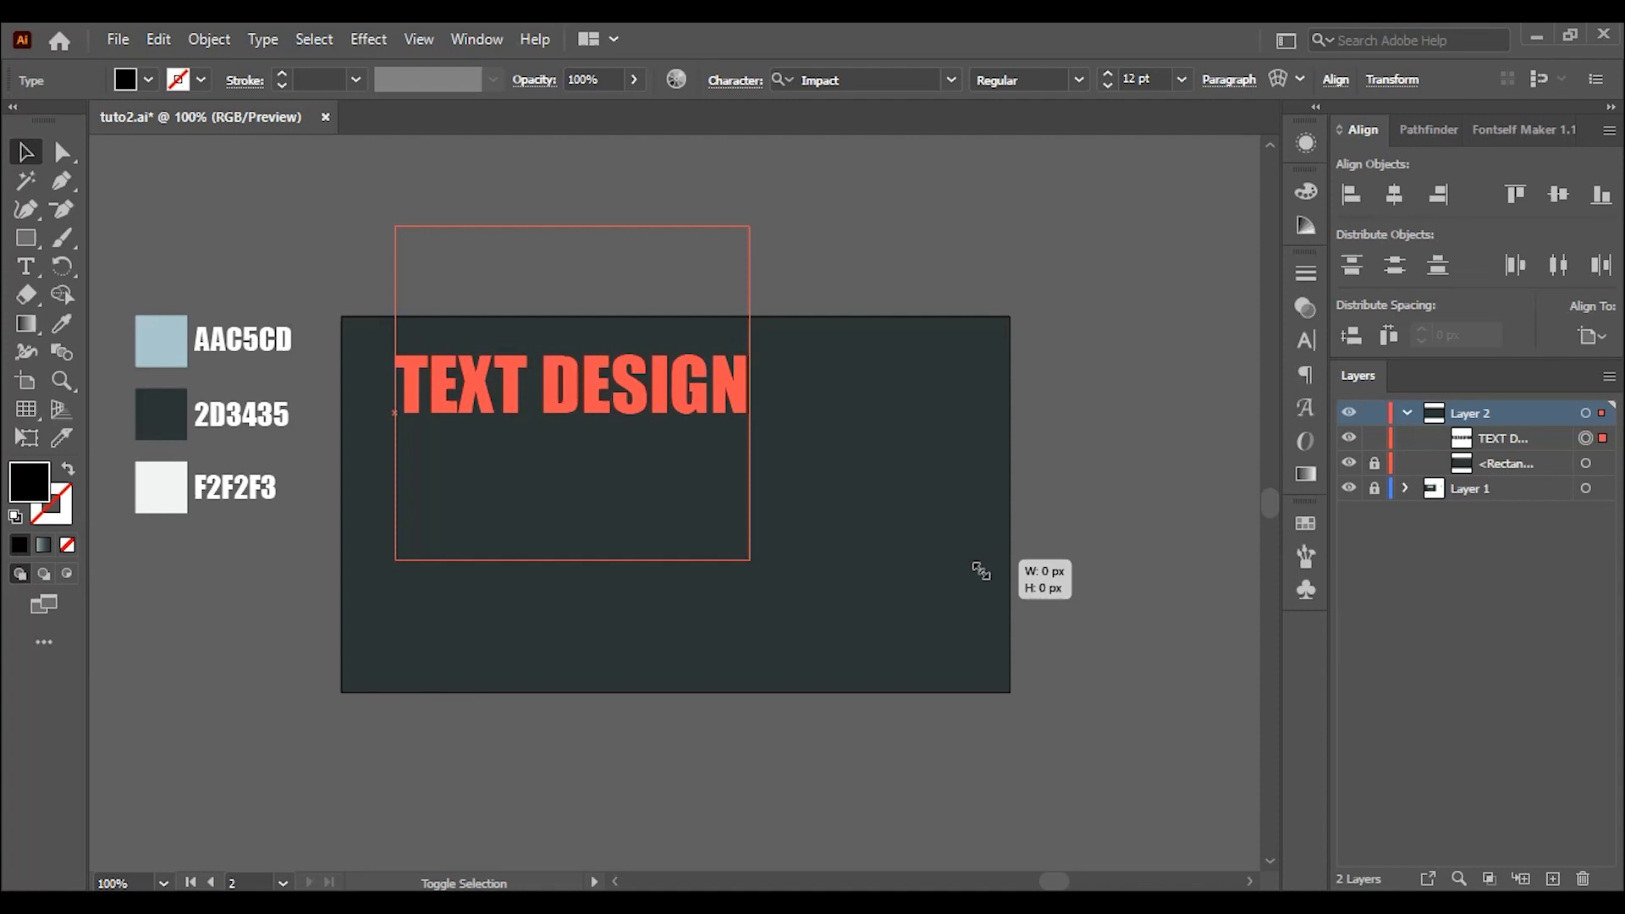
- Expand the enlarged AAC5CD Impact 'TEXT DESIGN' lettering into outlines
click(161, 340)
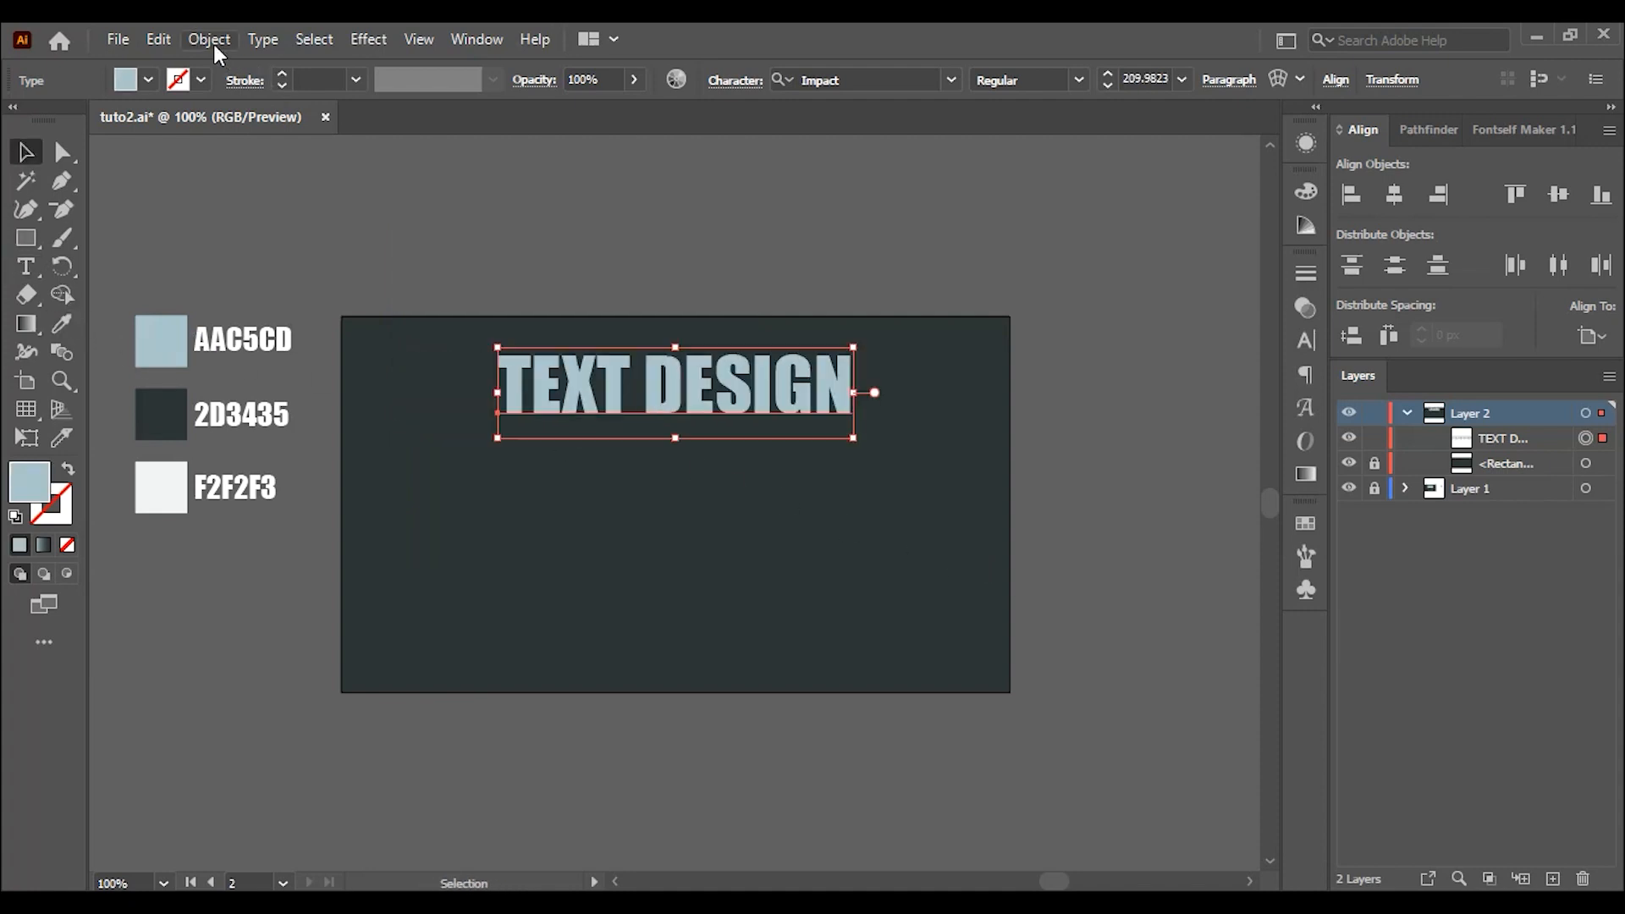
click(209, 40)
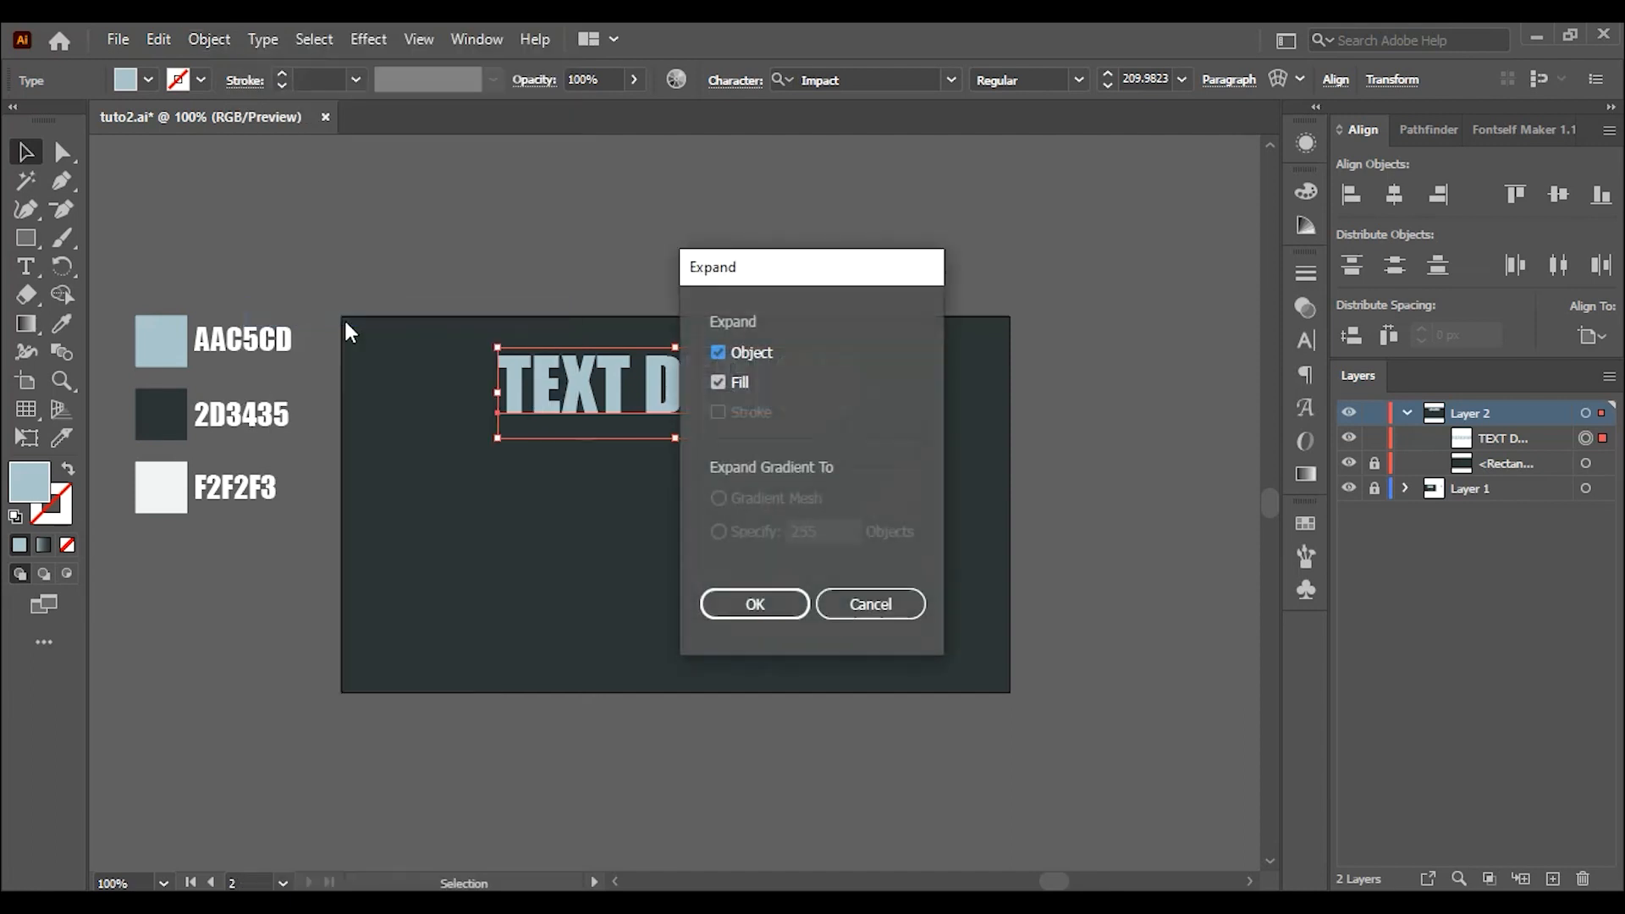
click(753, 605)
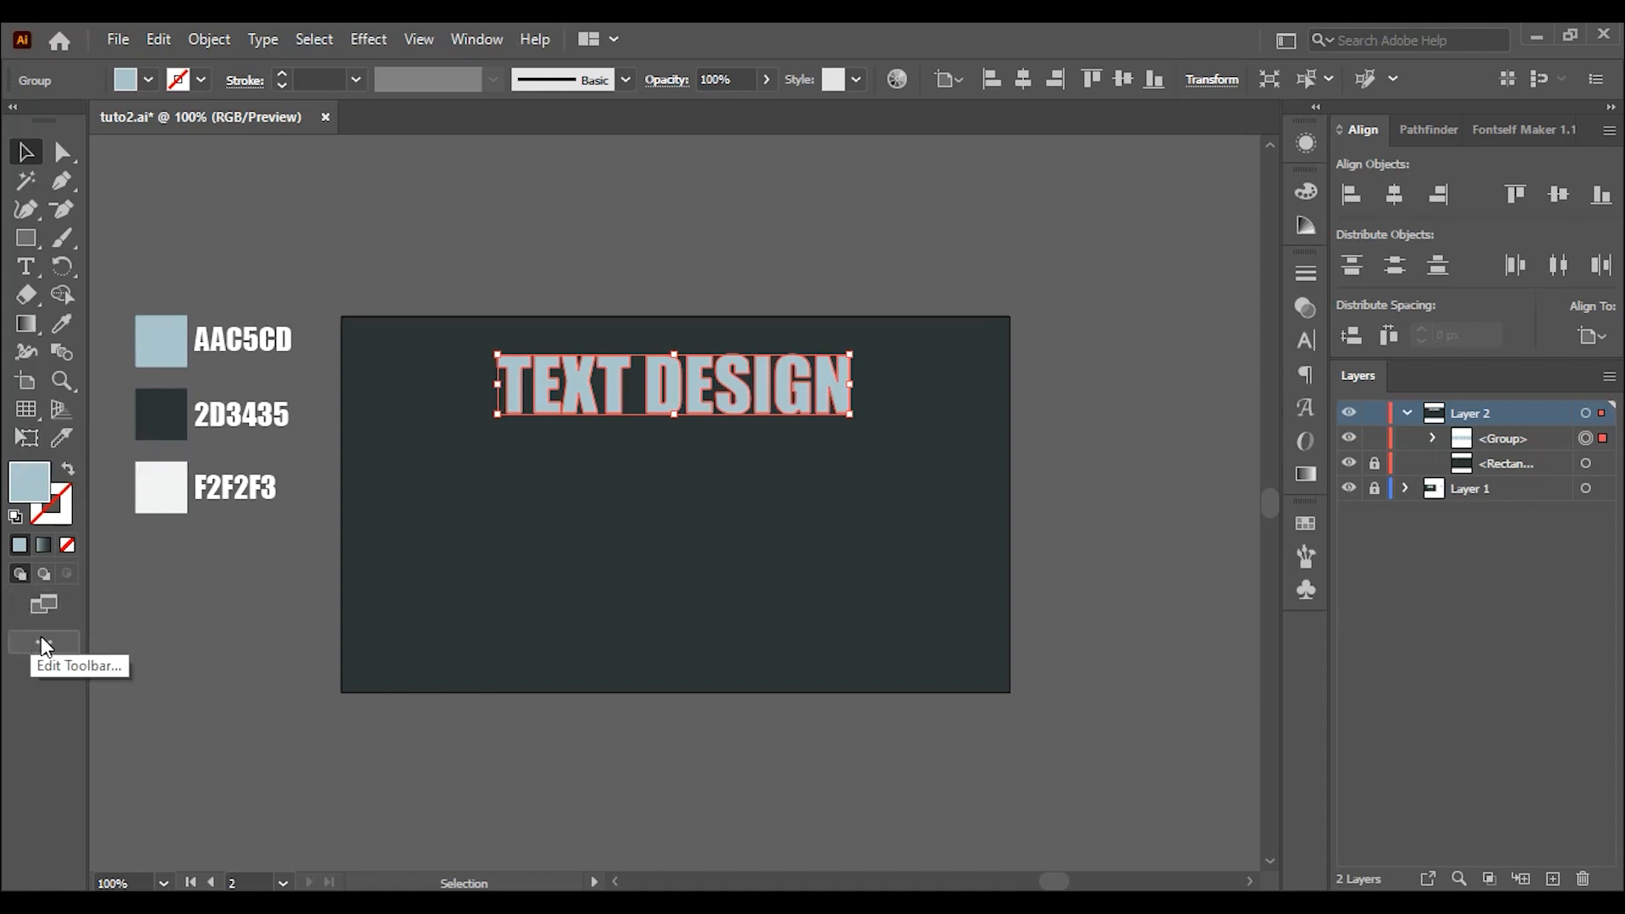
- Skew the 'TEXT DESIGN' outlines with Free Transform's Perspective Distort
click(43, 641)
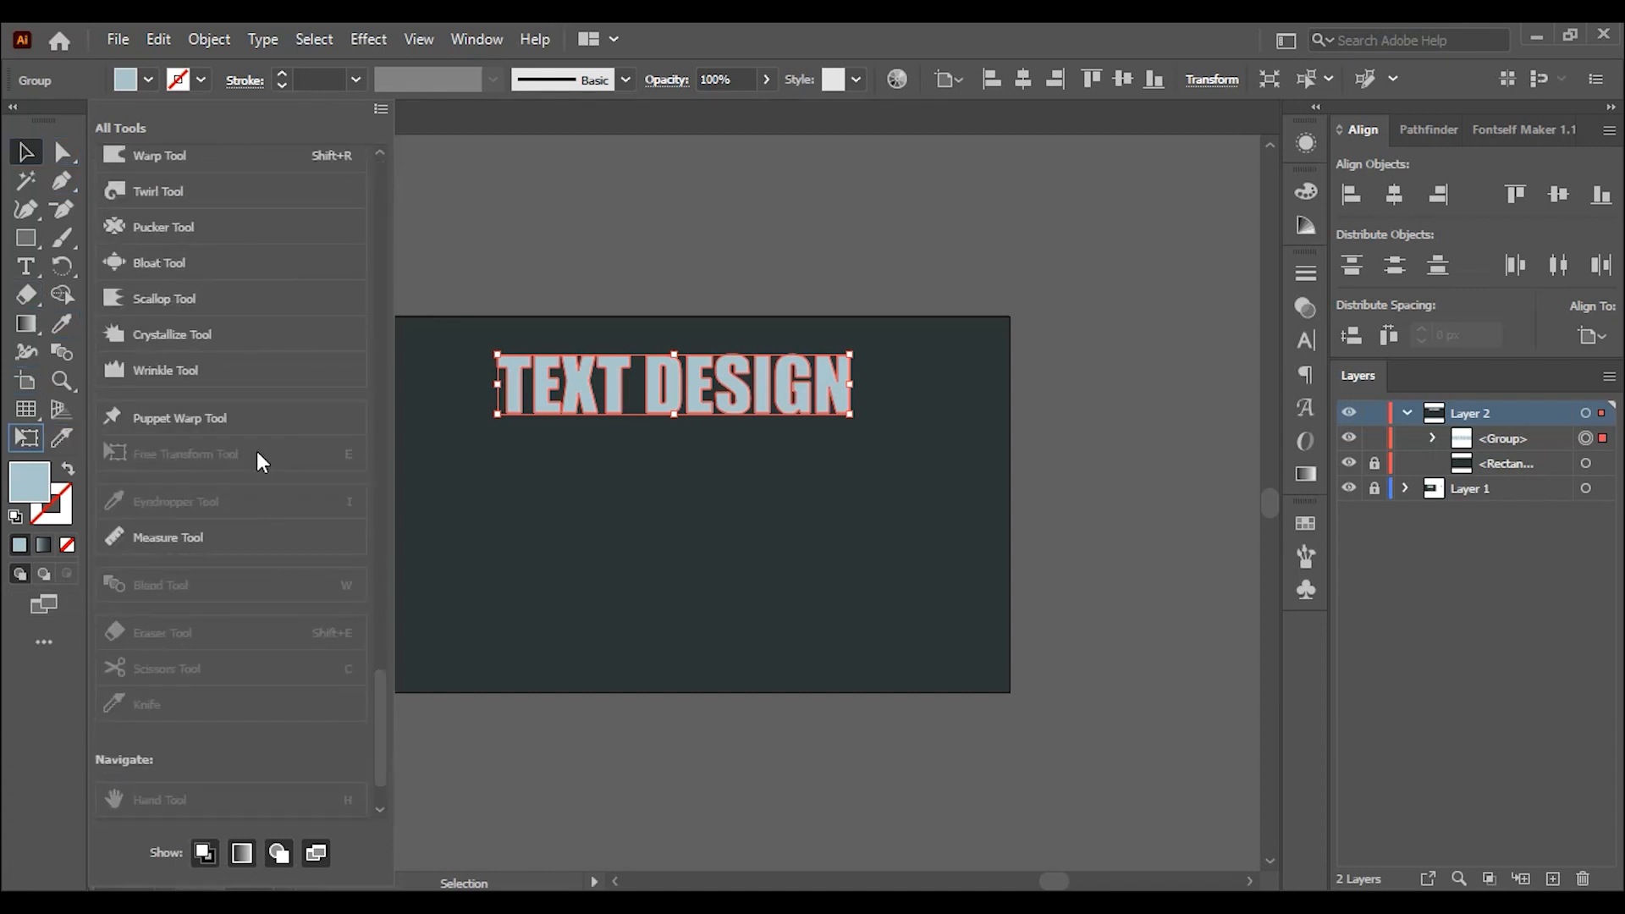
click(26, 437)
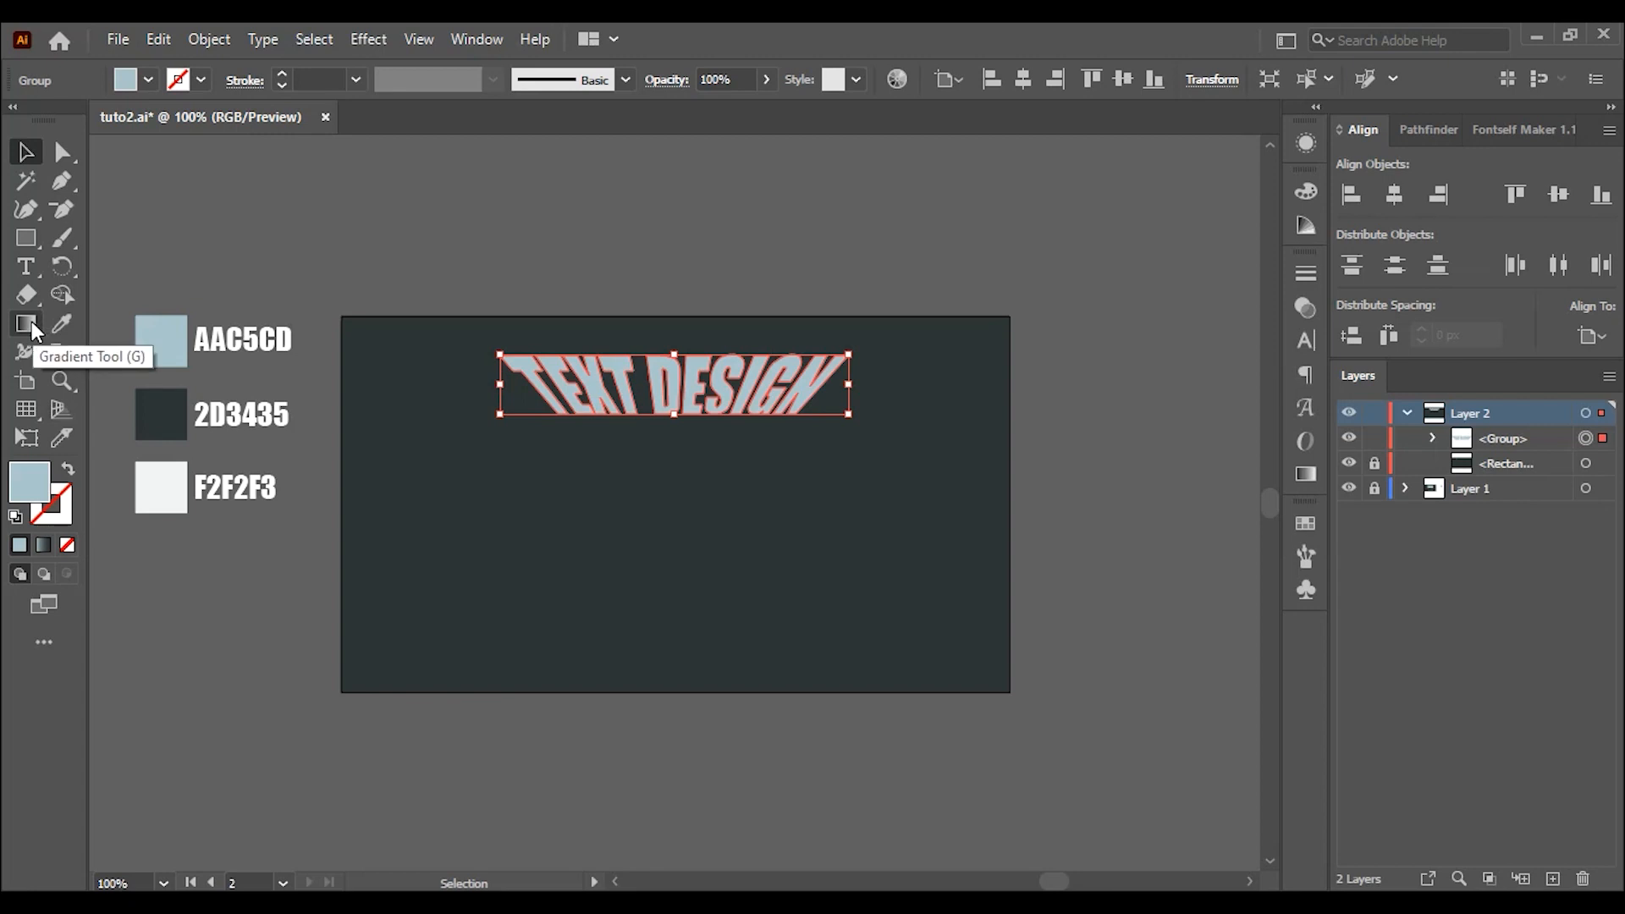
- Apply a linear grey gradient to the lettering at a -90° angle
click(26, 324)
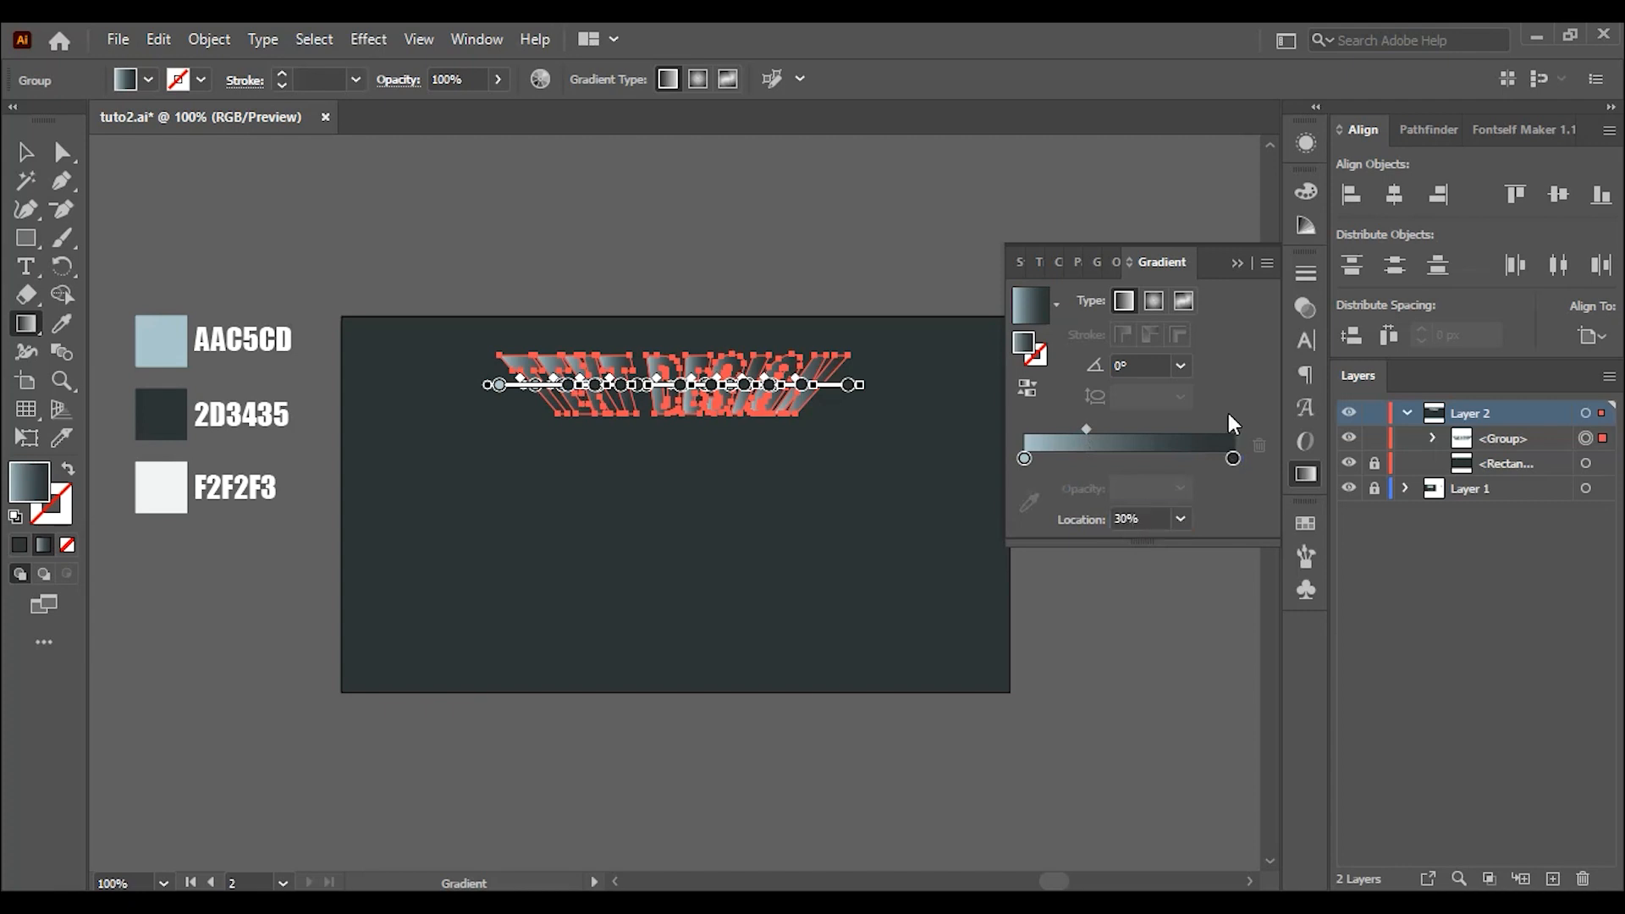
click(1178, 365)
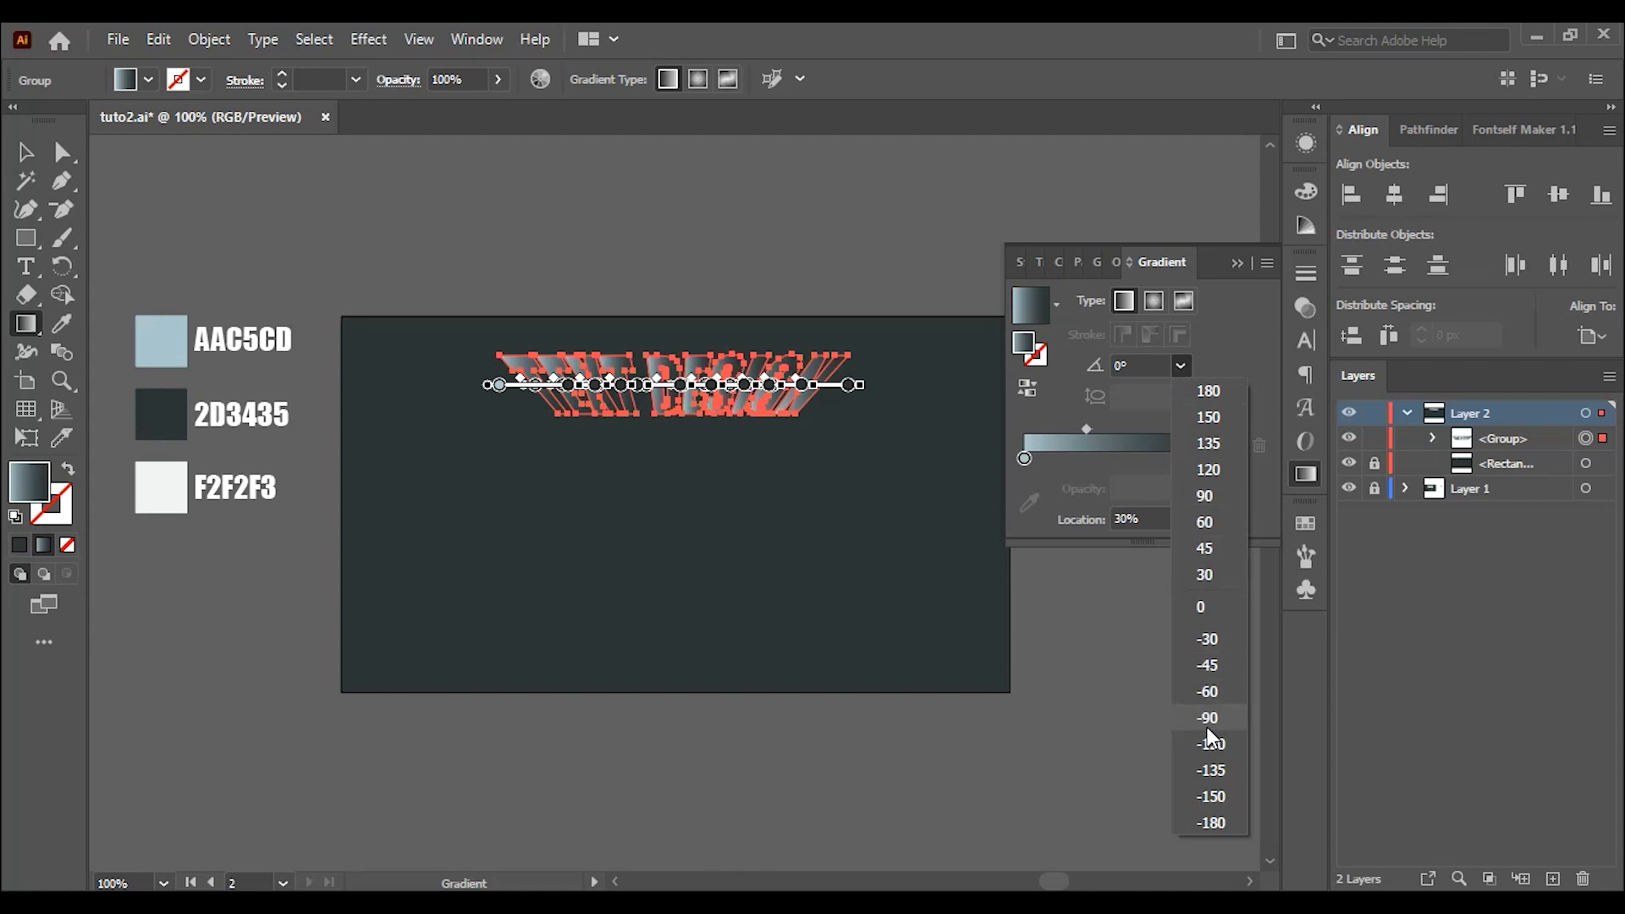
click(1205, 717)
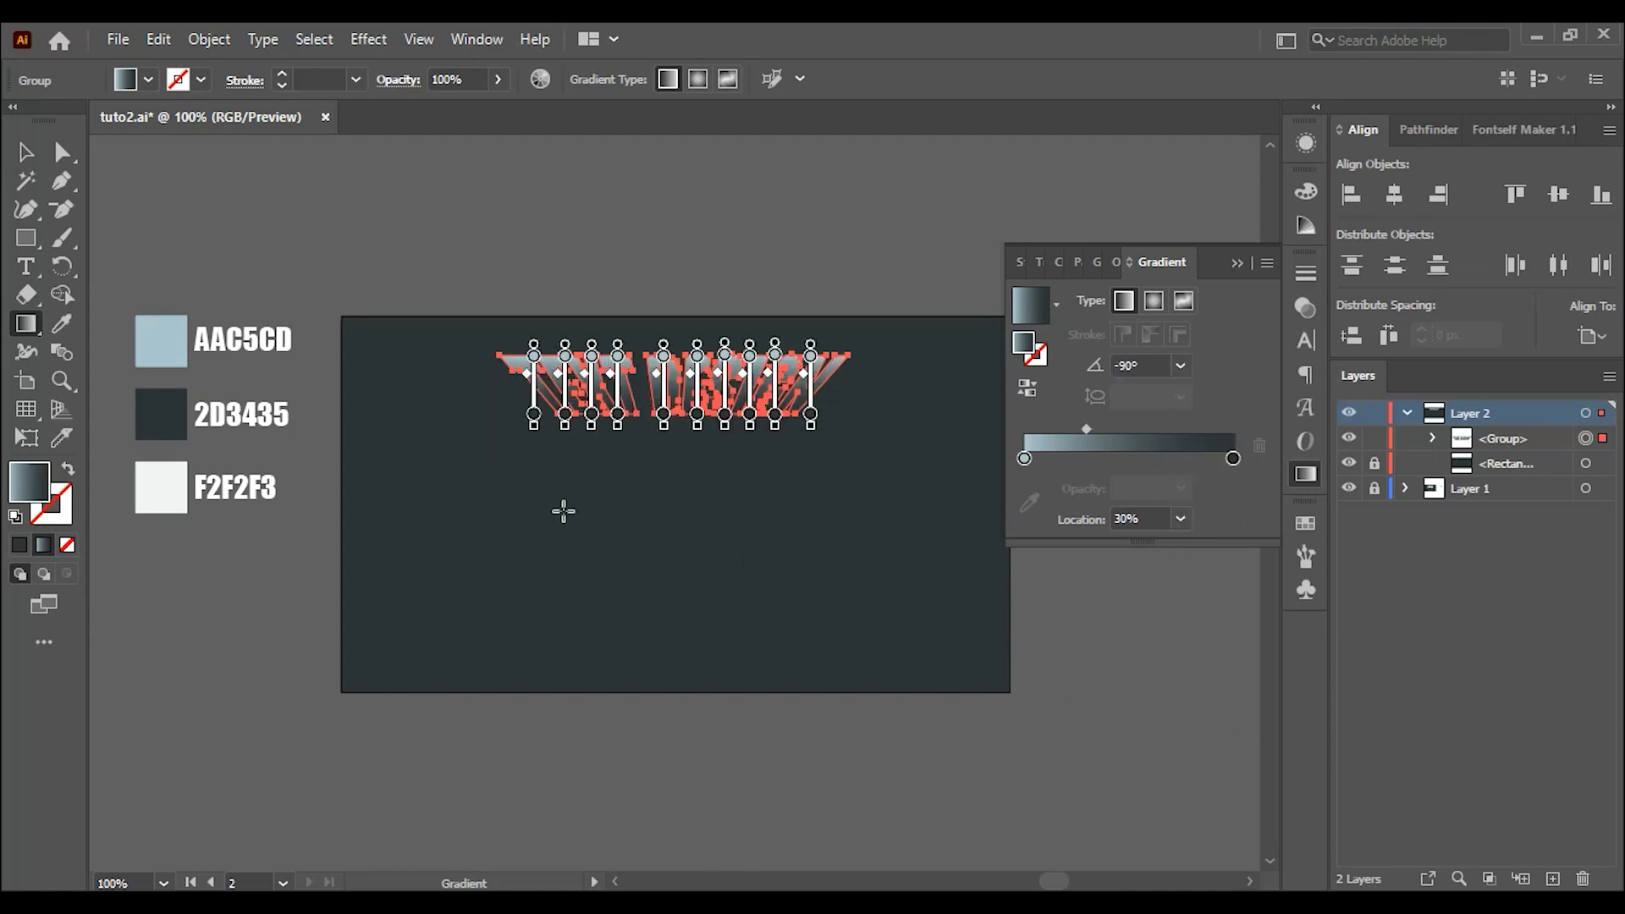
click(25, 152)
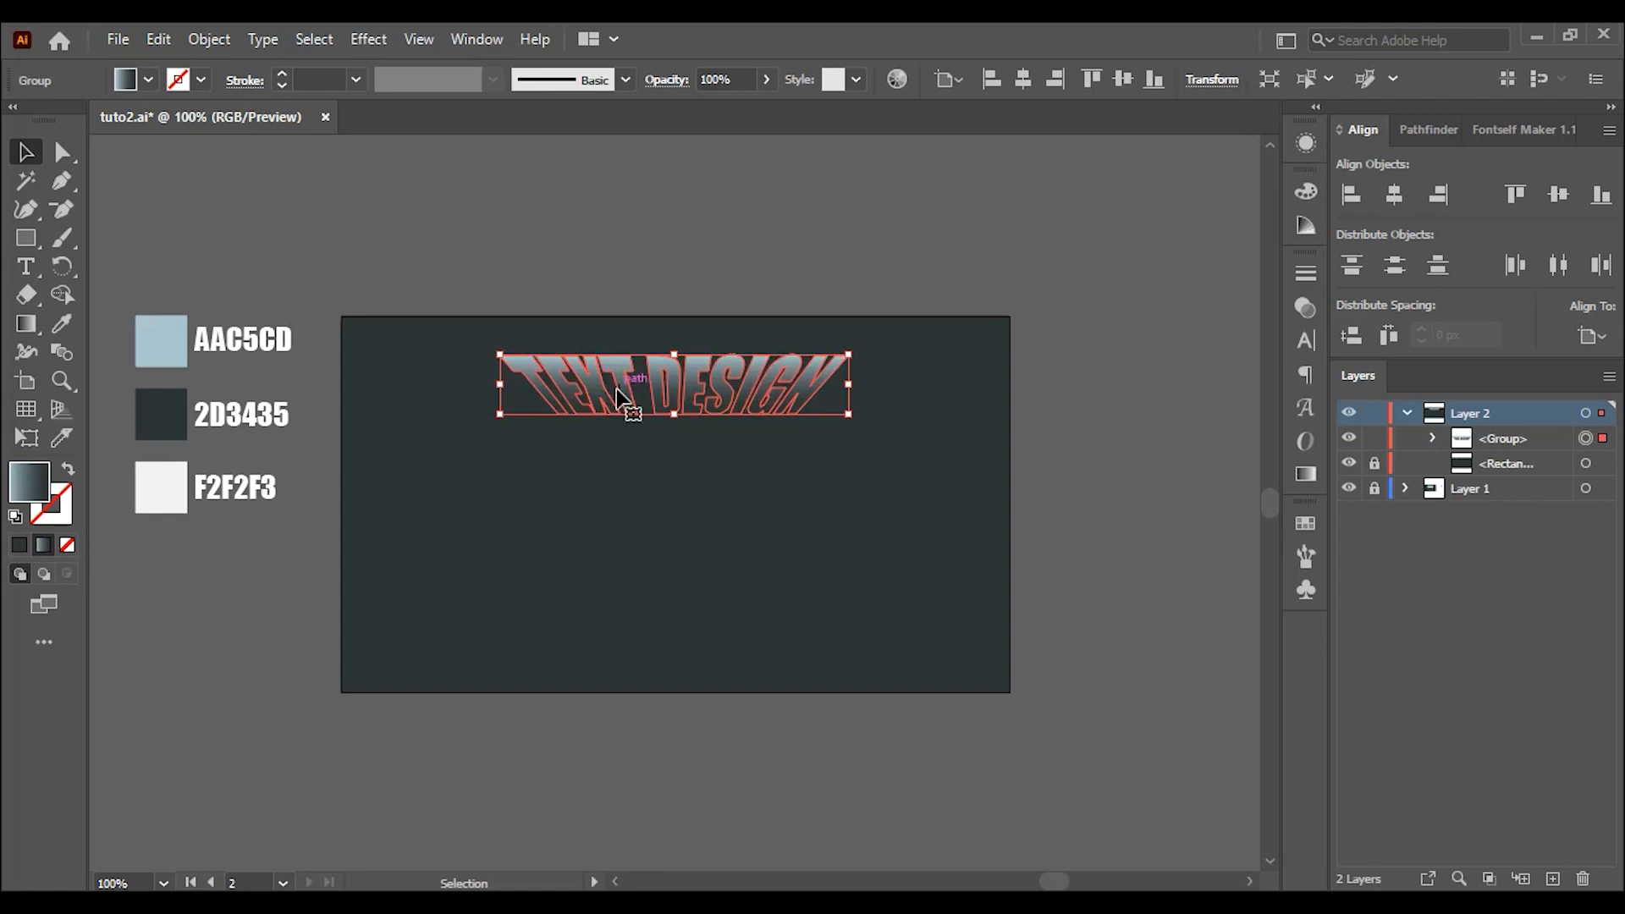
- Place a copy of the gradient headline below and blend the two copies
drag(673, 387, 674, 503)
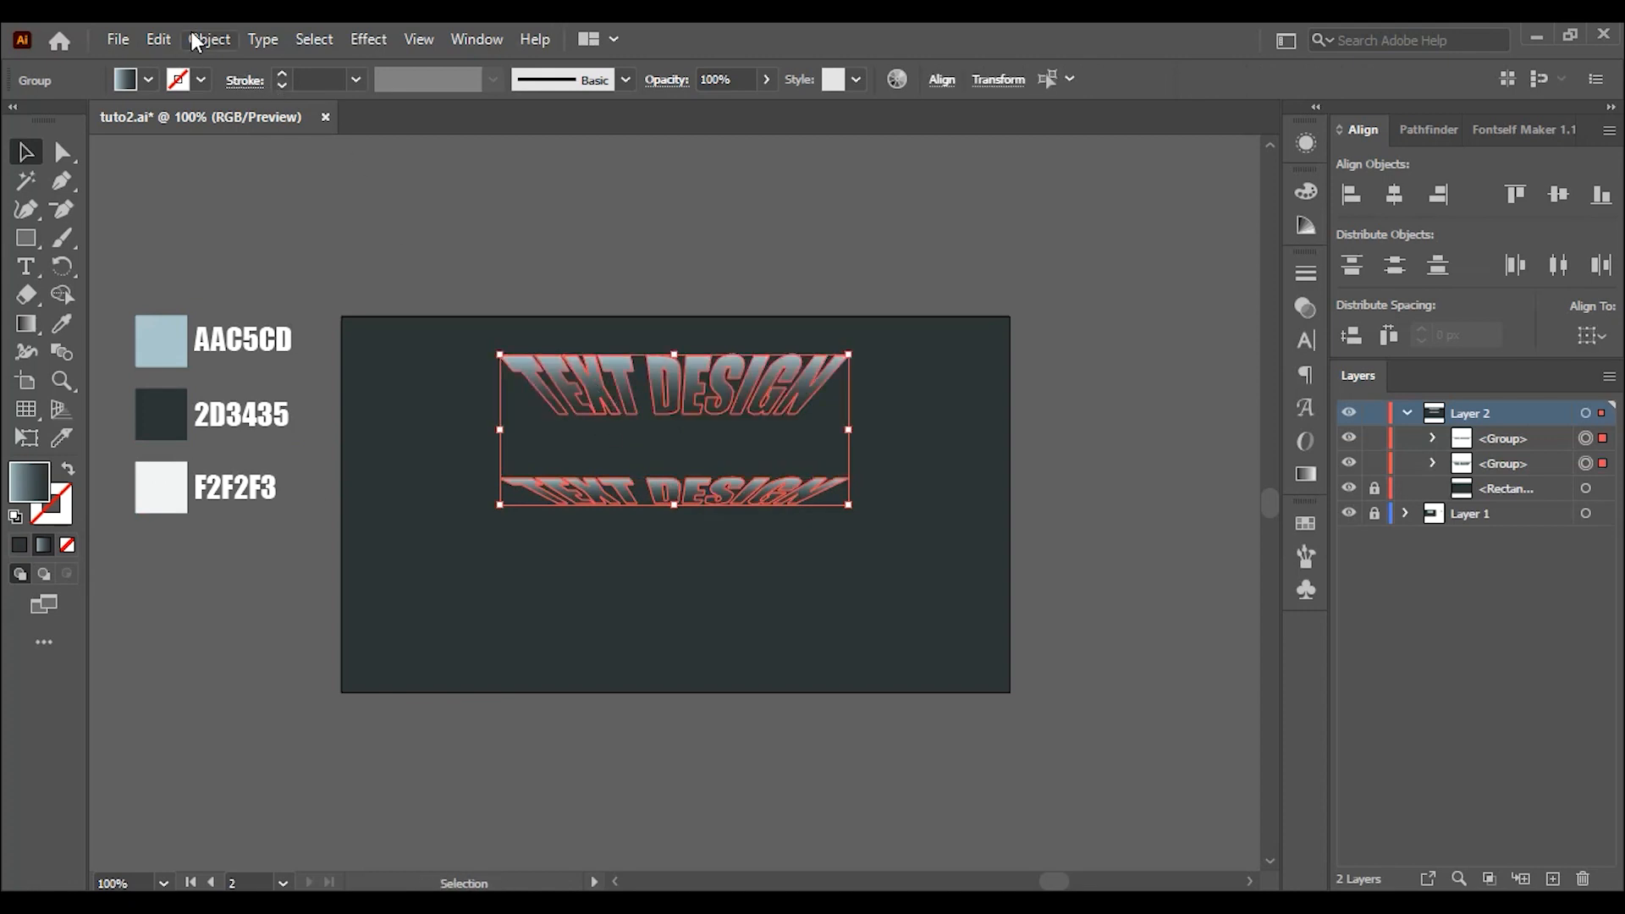
click(207, 38)
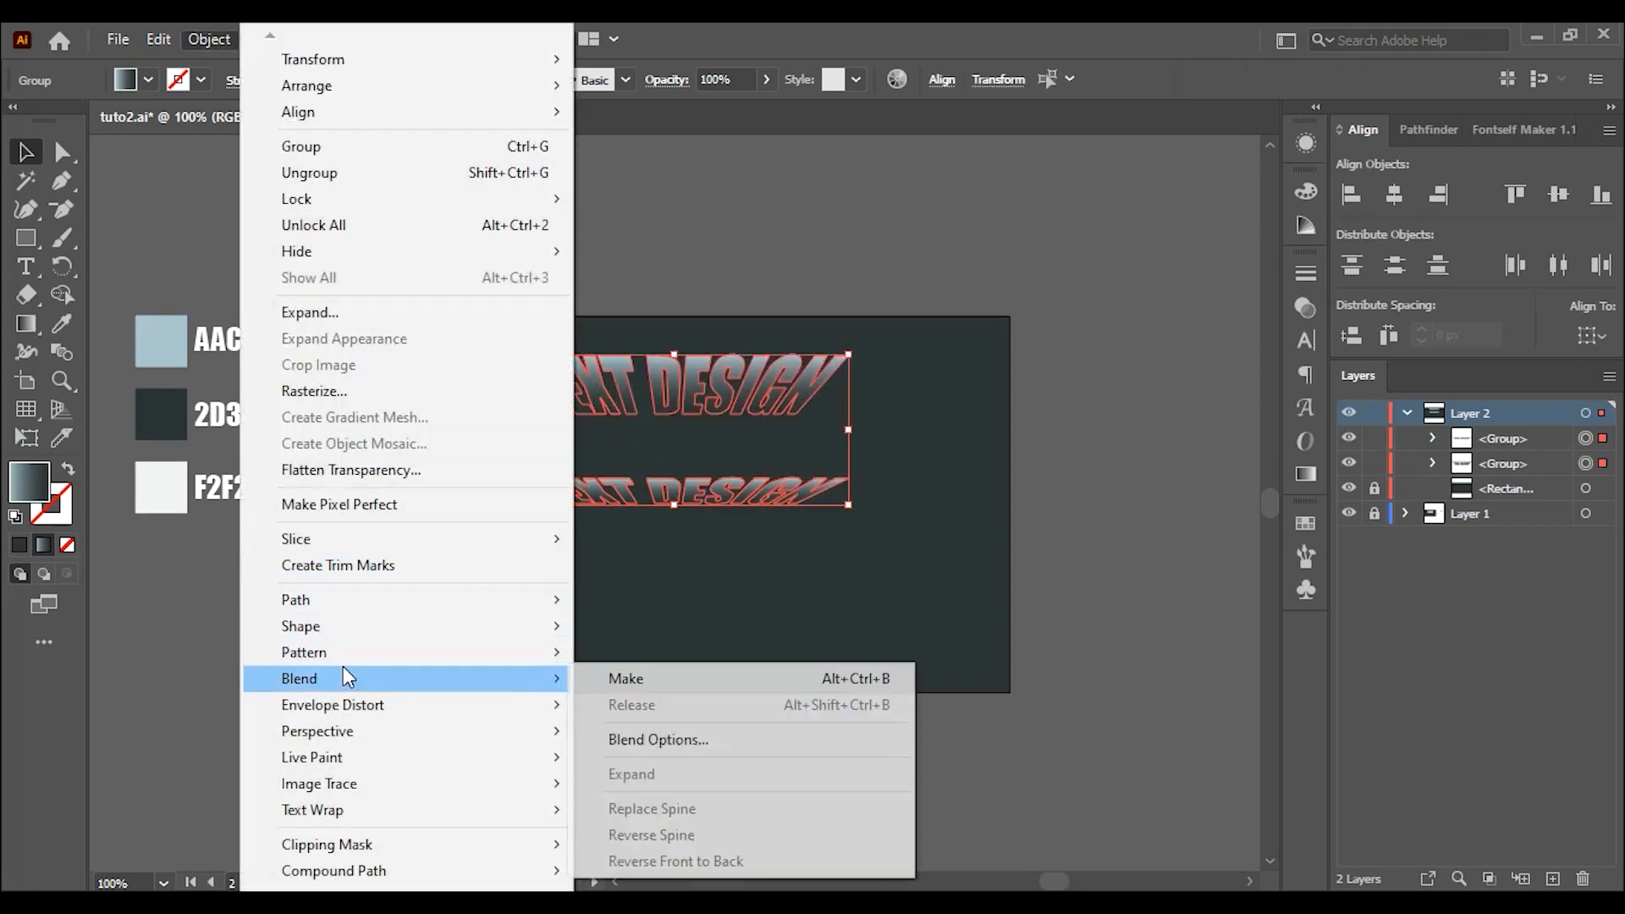
click(624, 678)
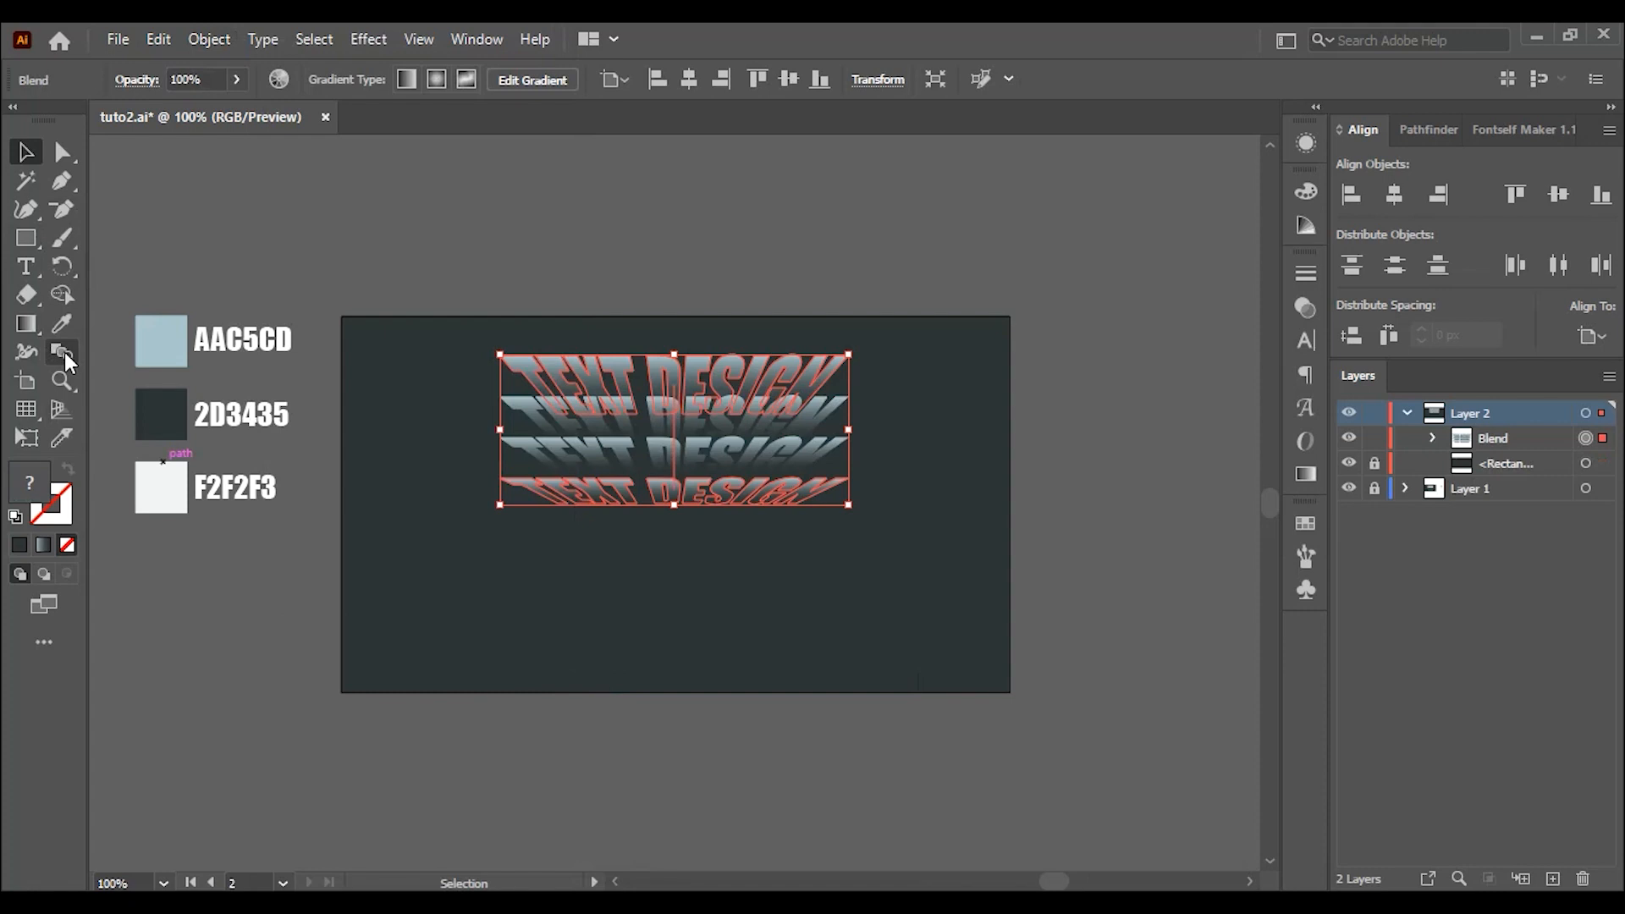
mouse_move(62, 352)
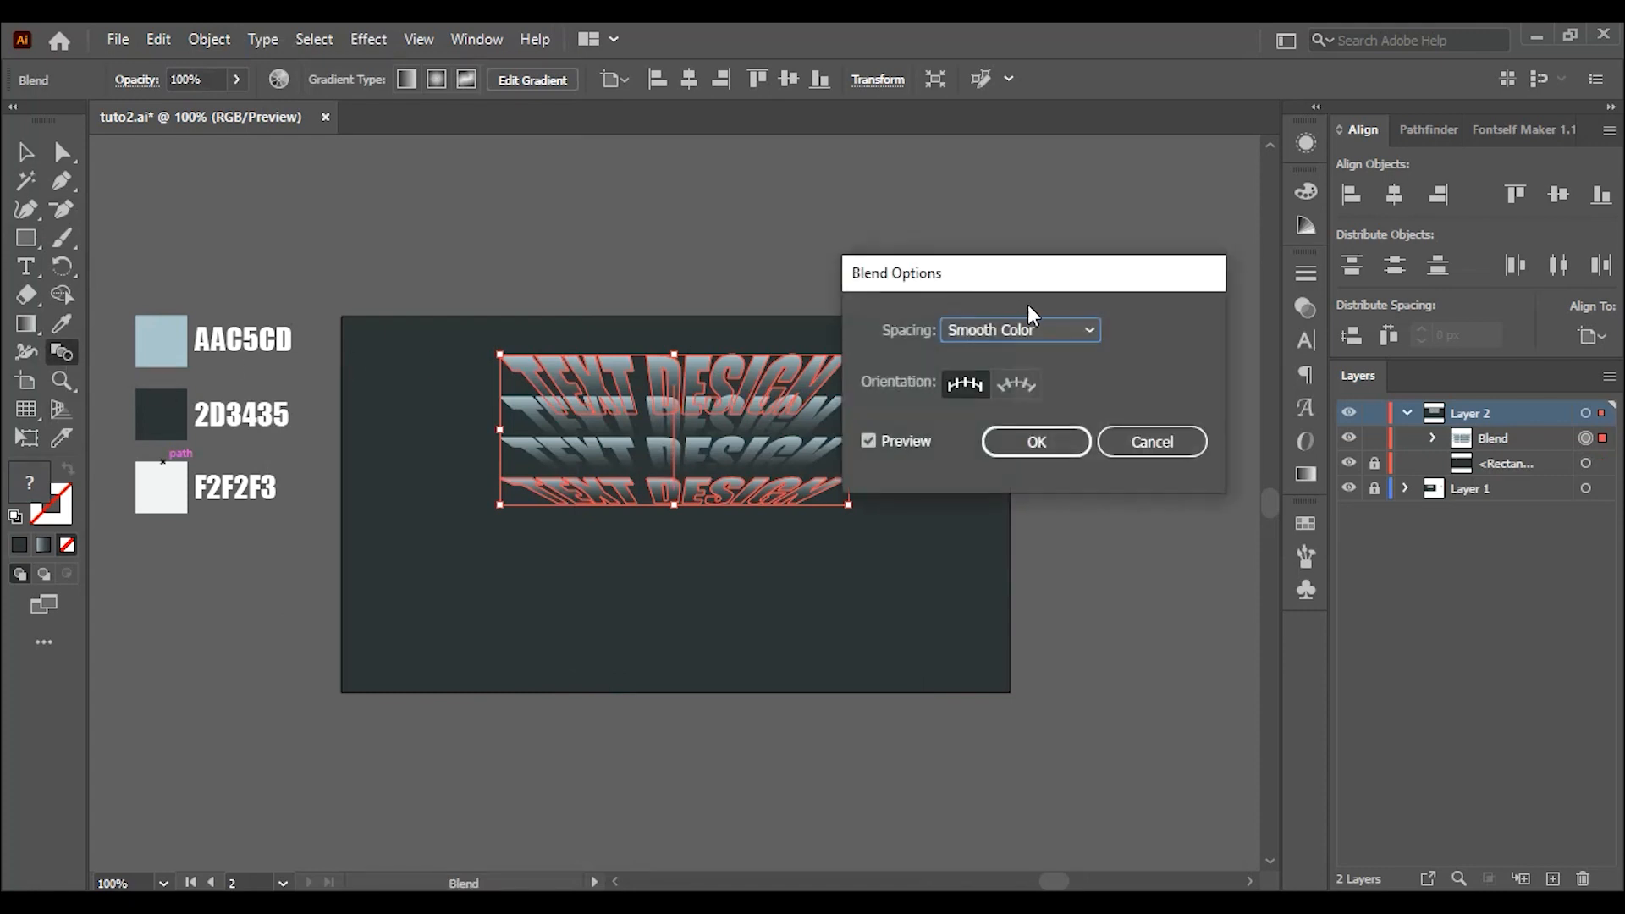
- Set the blend spacing to Specified Steps with 3 steps
click(1019, 330)
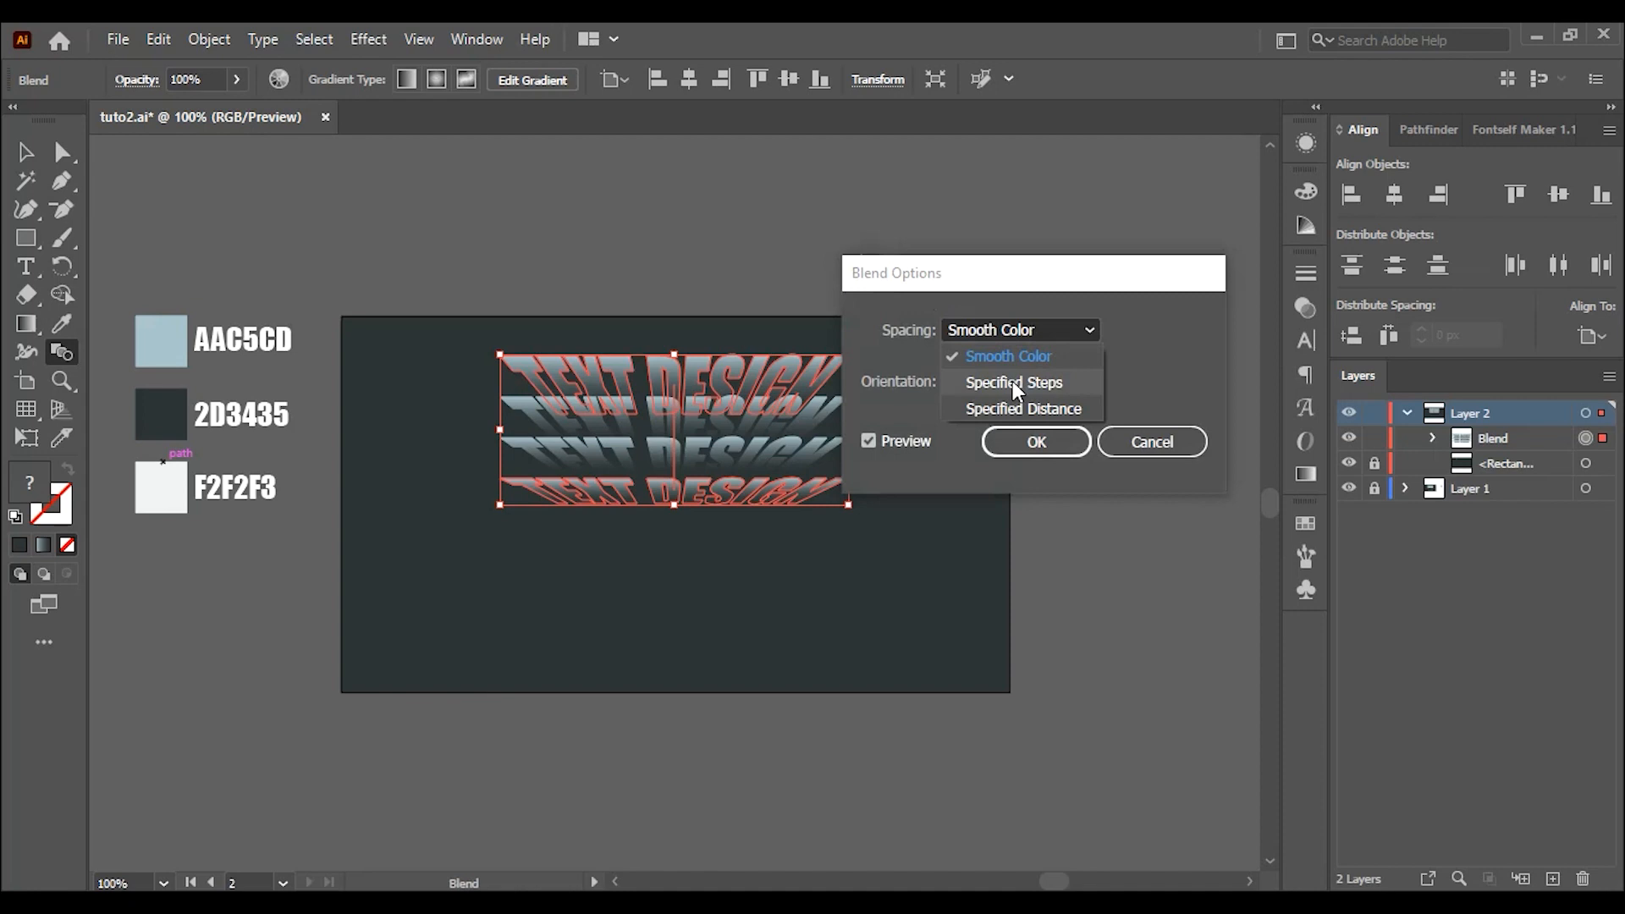
click(1014, 382)
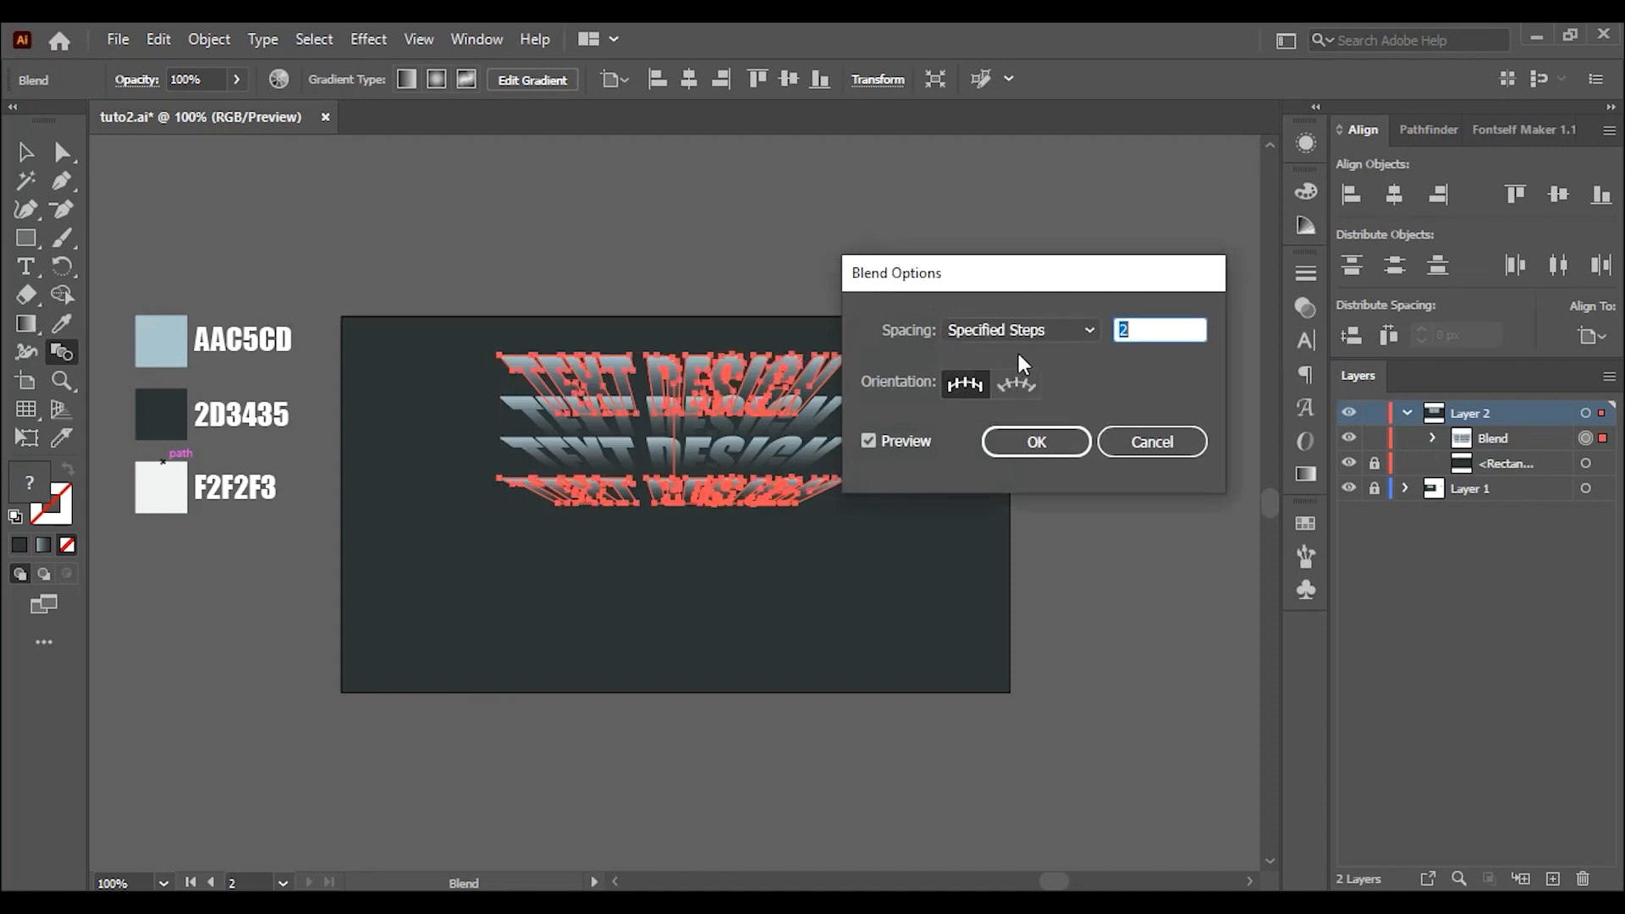
mouse_move(1020, 383)
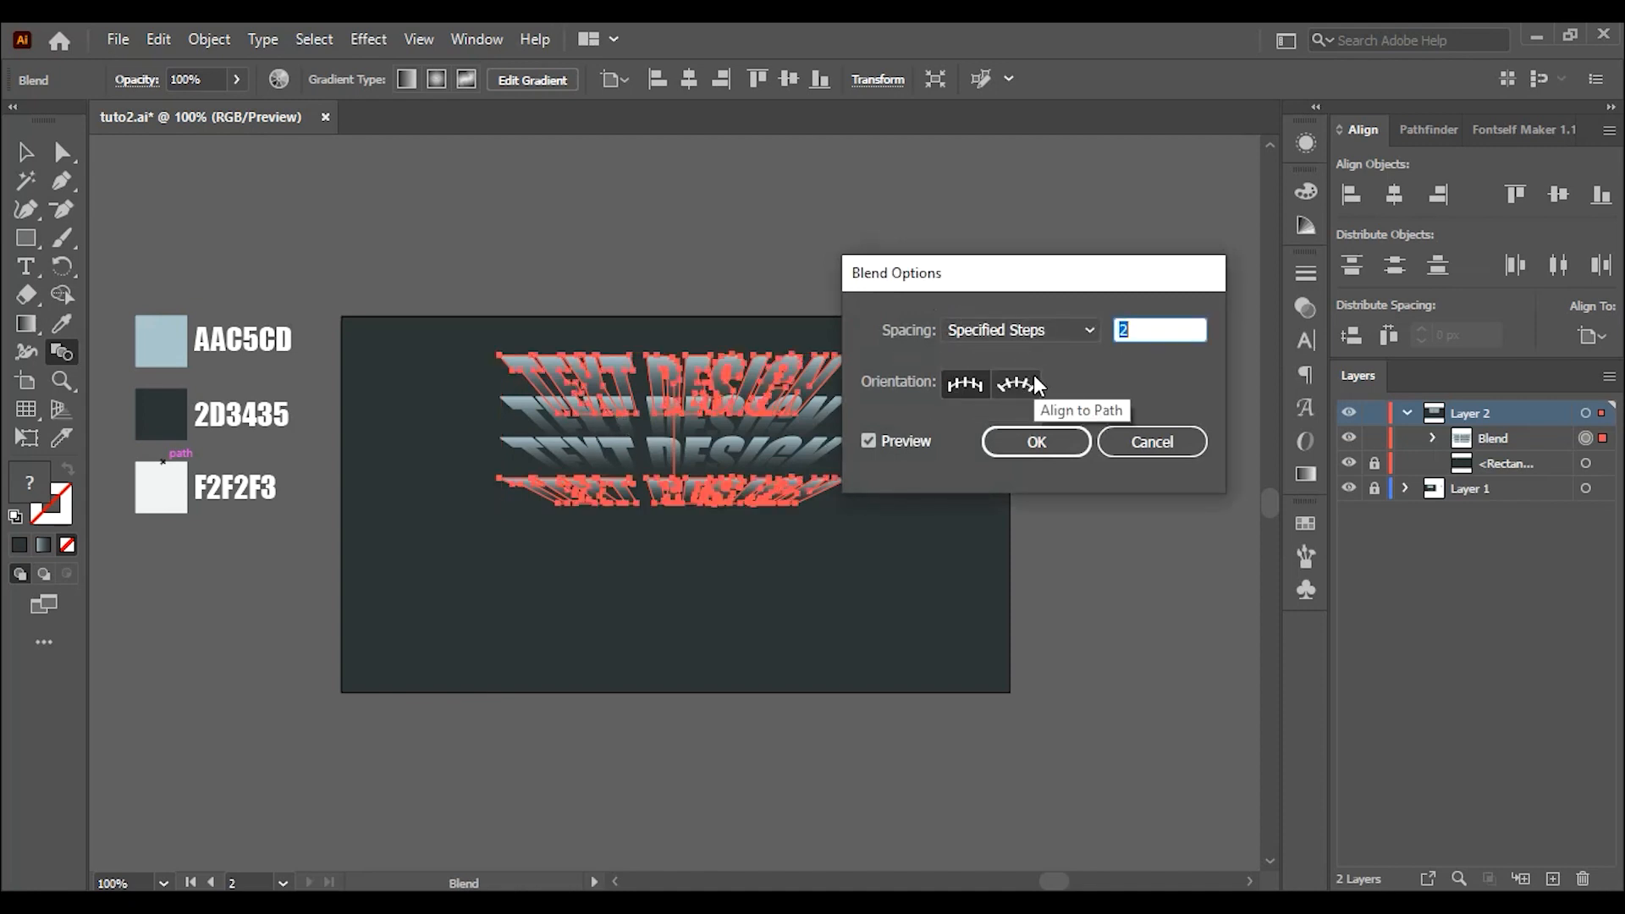
text(3)
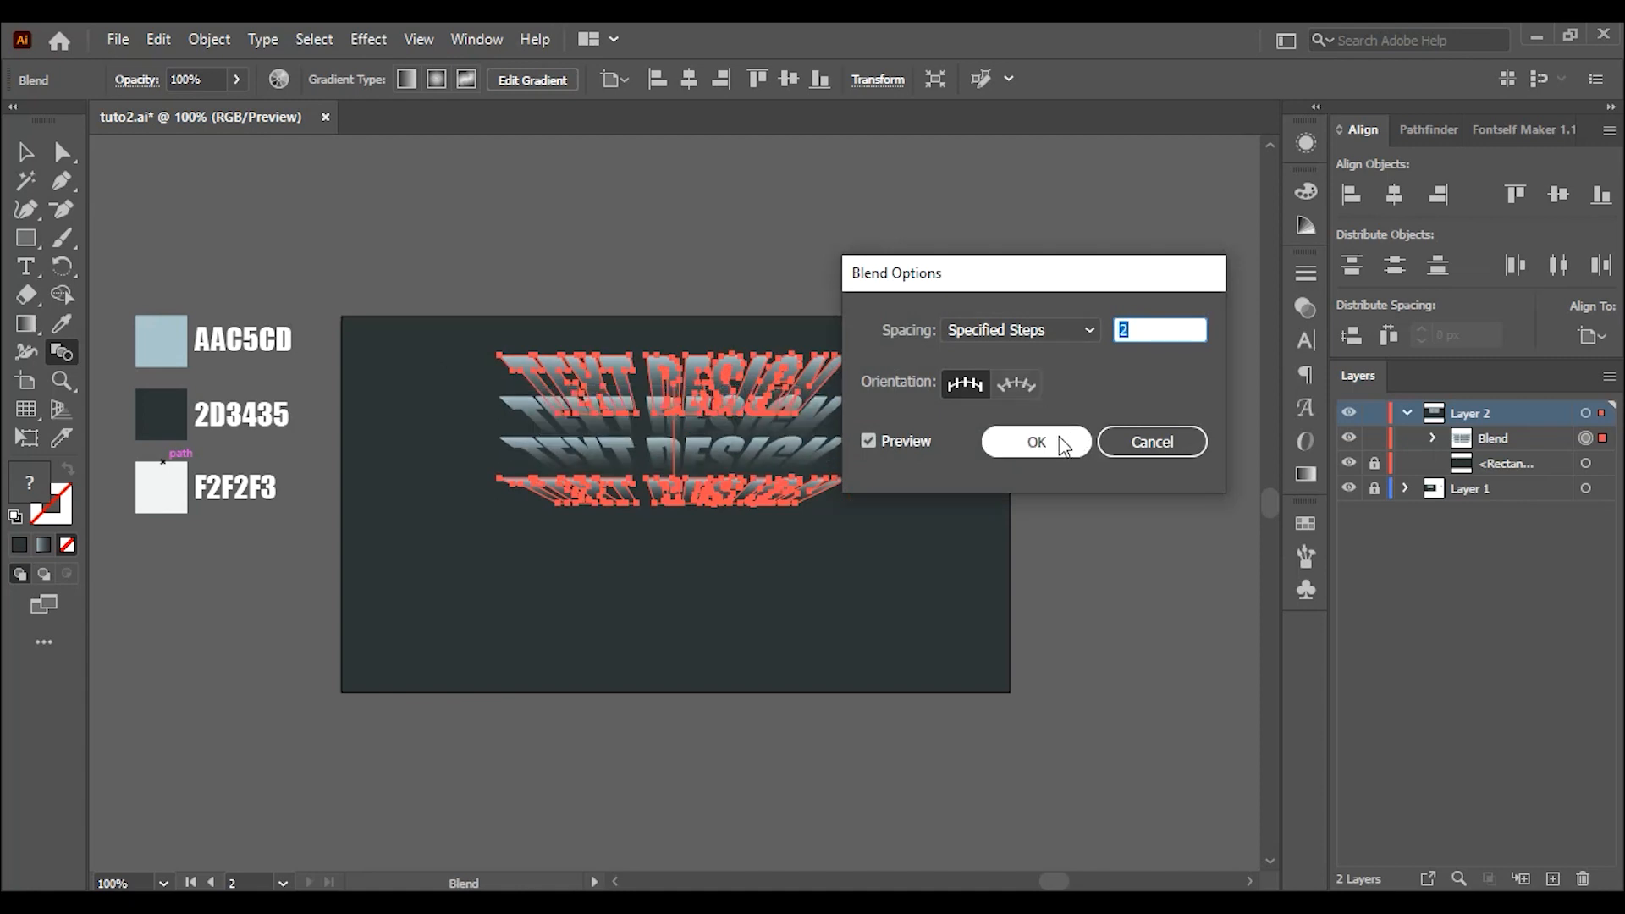
click(1034, 440)
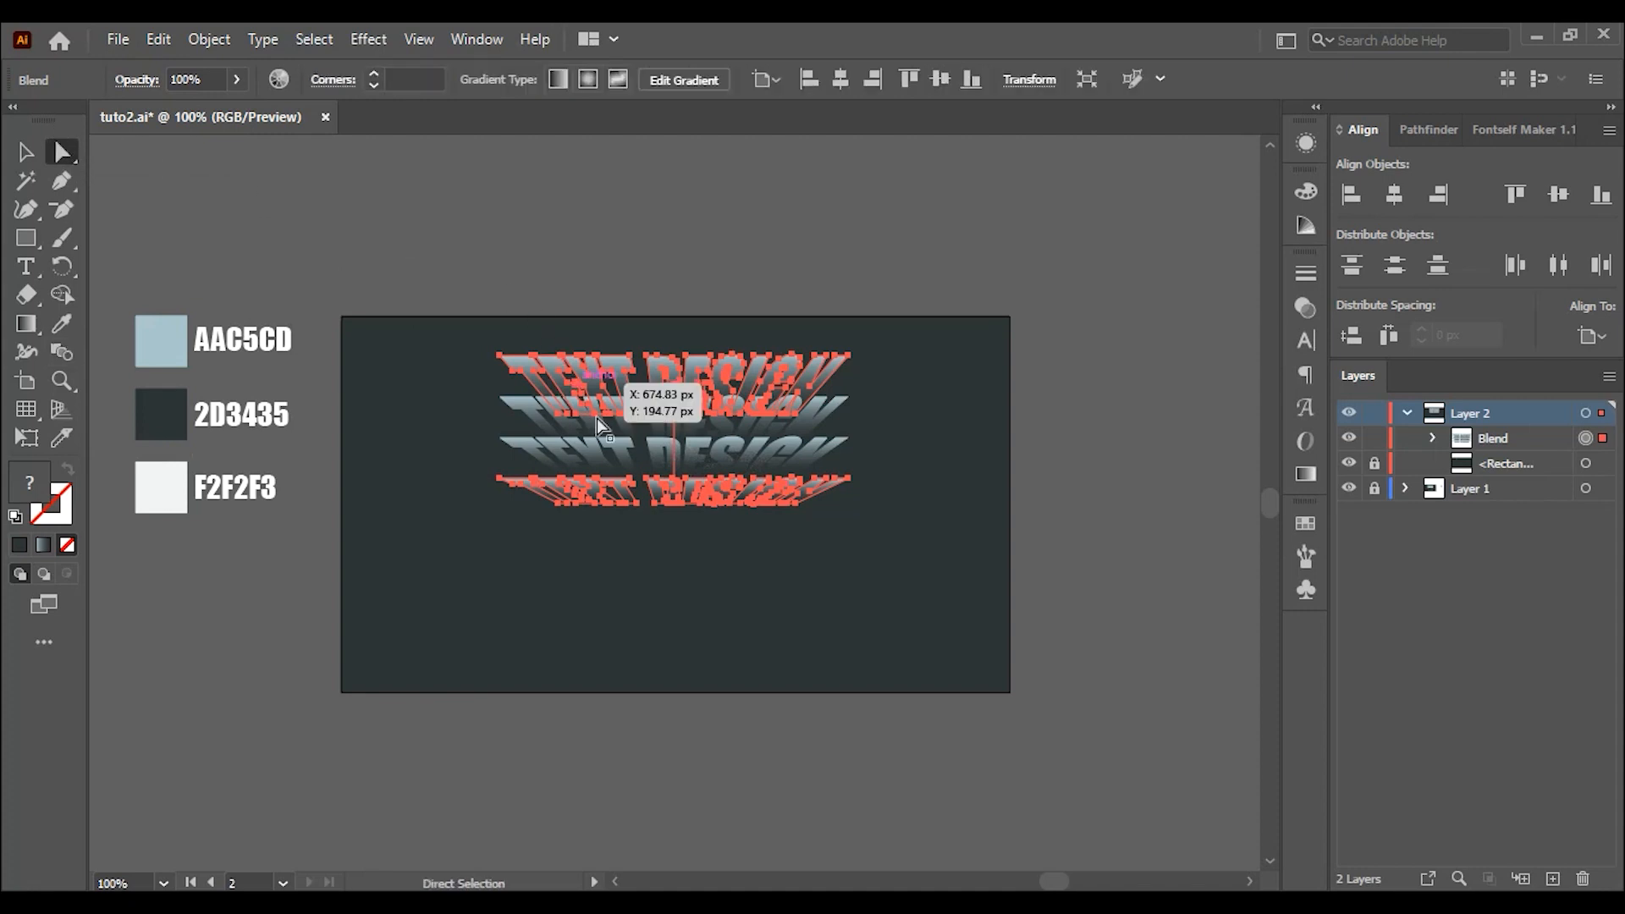
- Zoom in and drag one blend end closer to tighten the stack
key(Ctrl++)
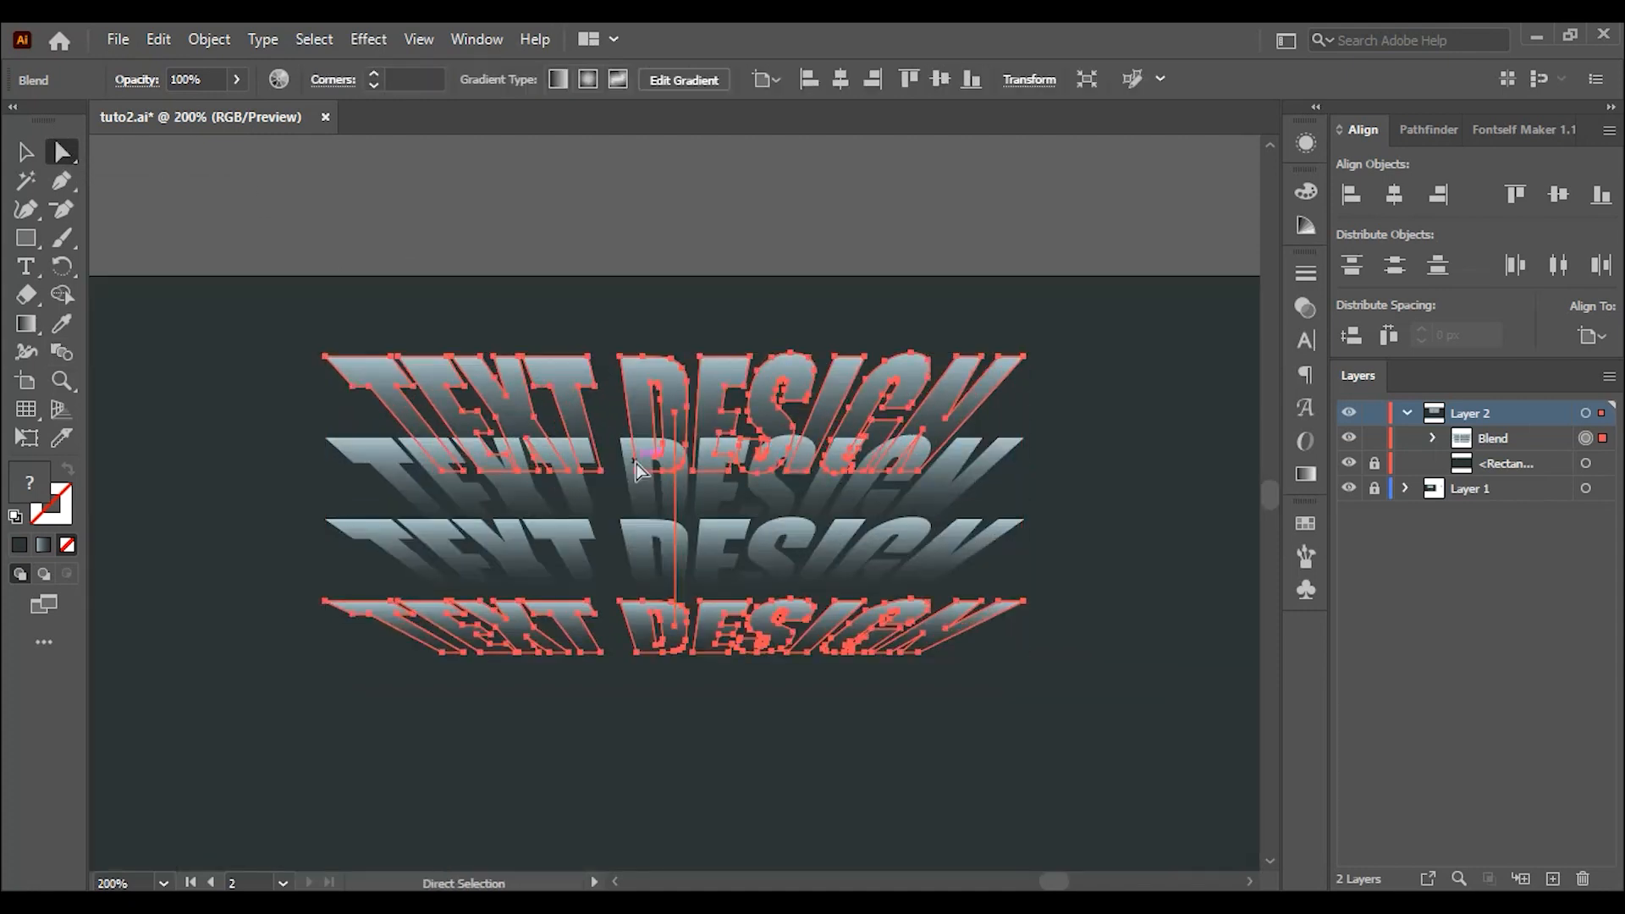
mouse_move(682, 531)
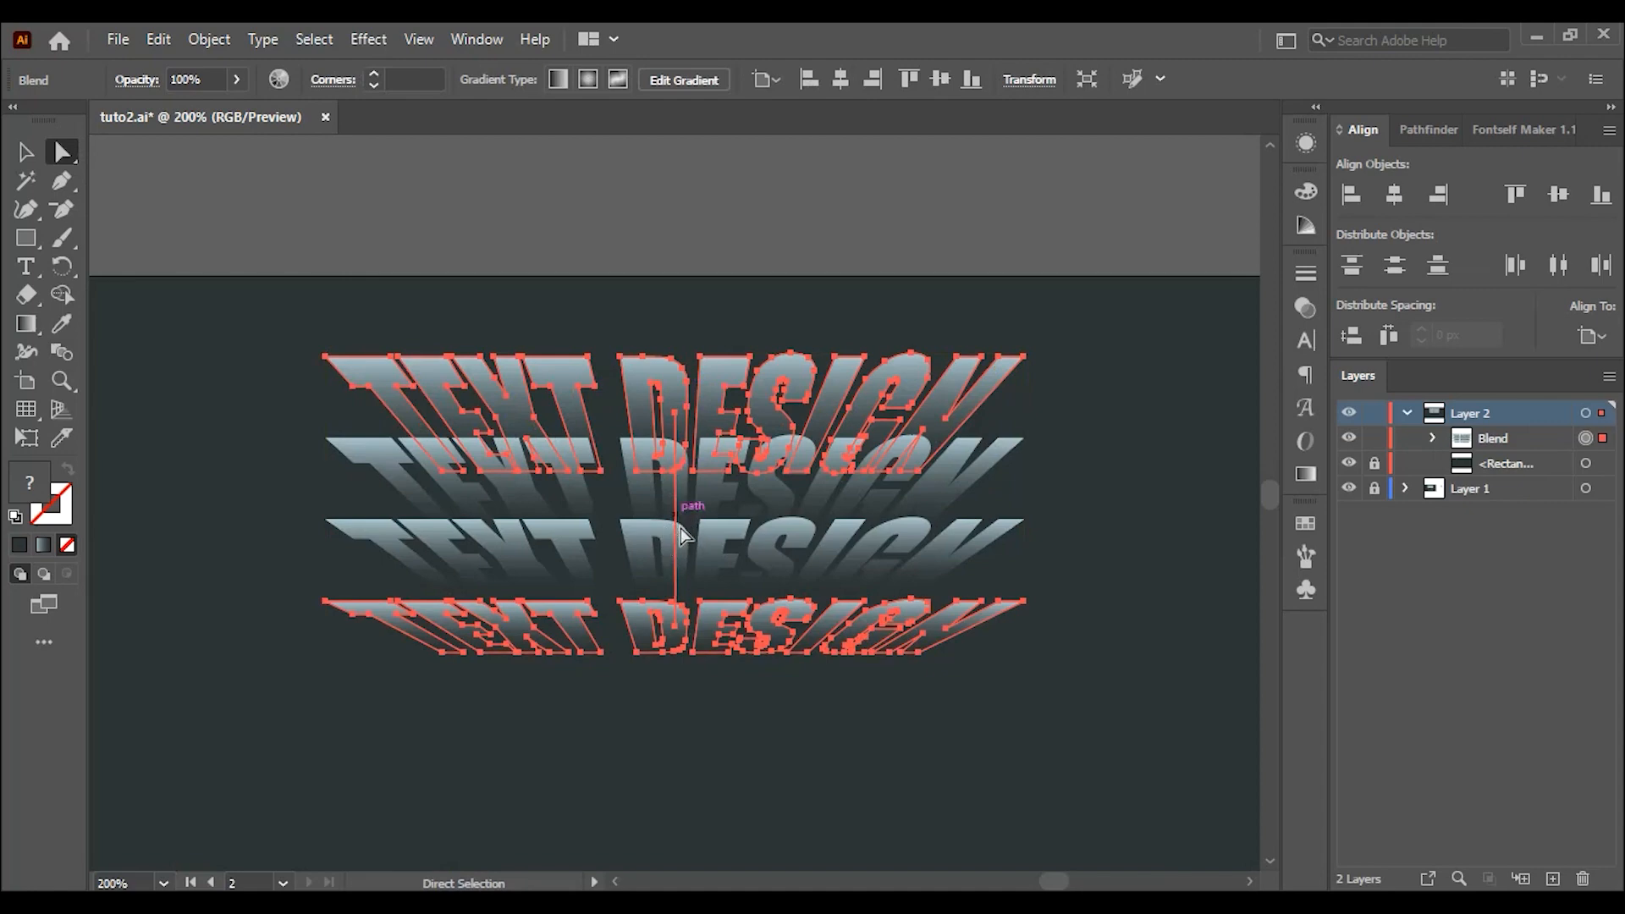
drag(683, 534, 684, 617)
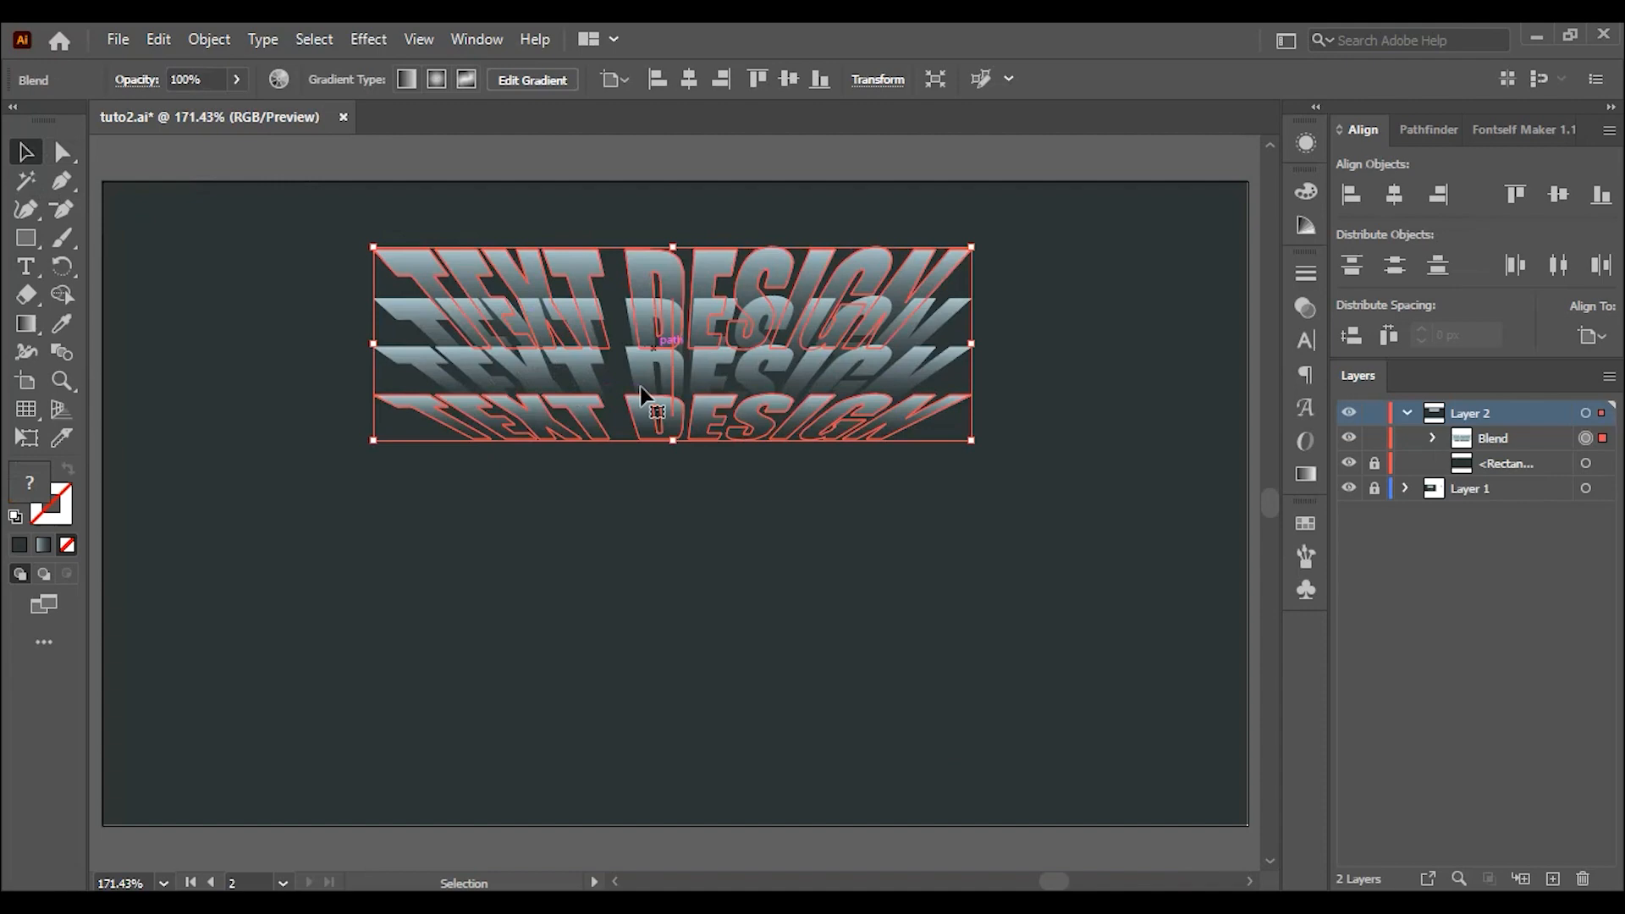
- Expand the blend into plain shapes
click(208, 40)
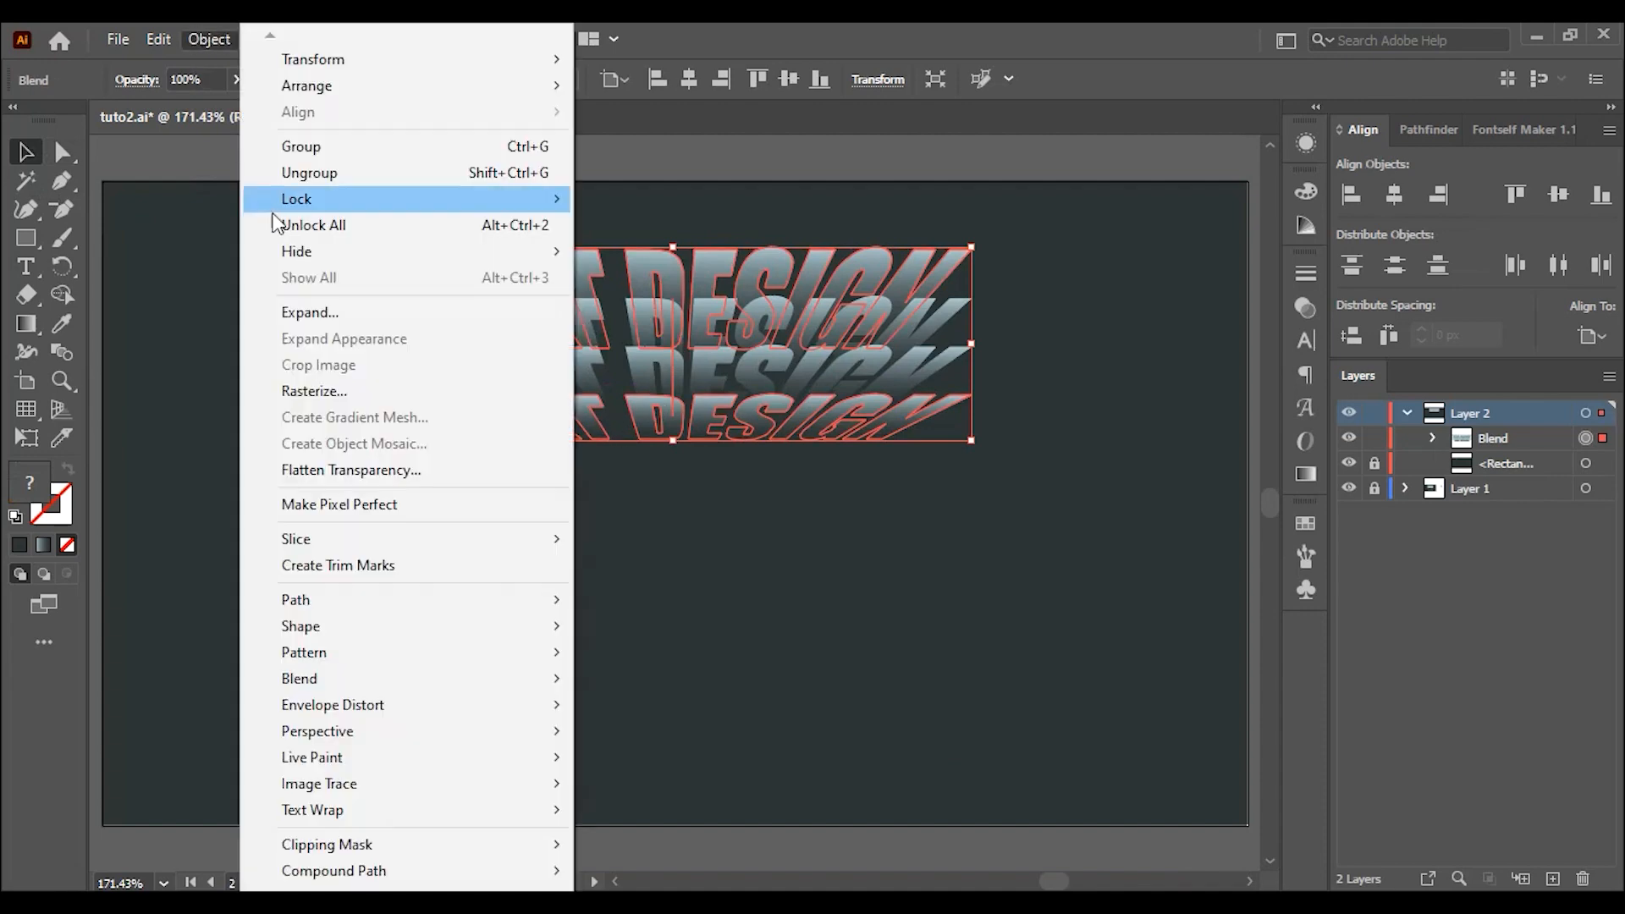
click(309, 312)
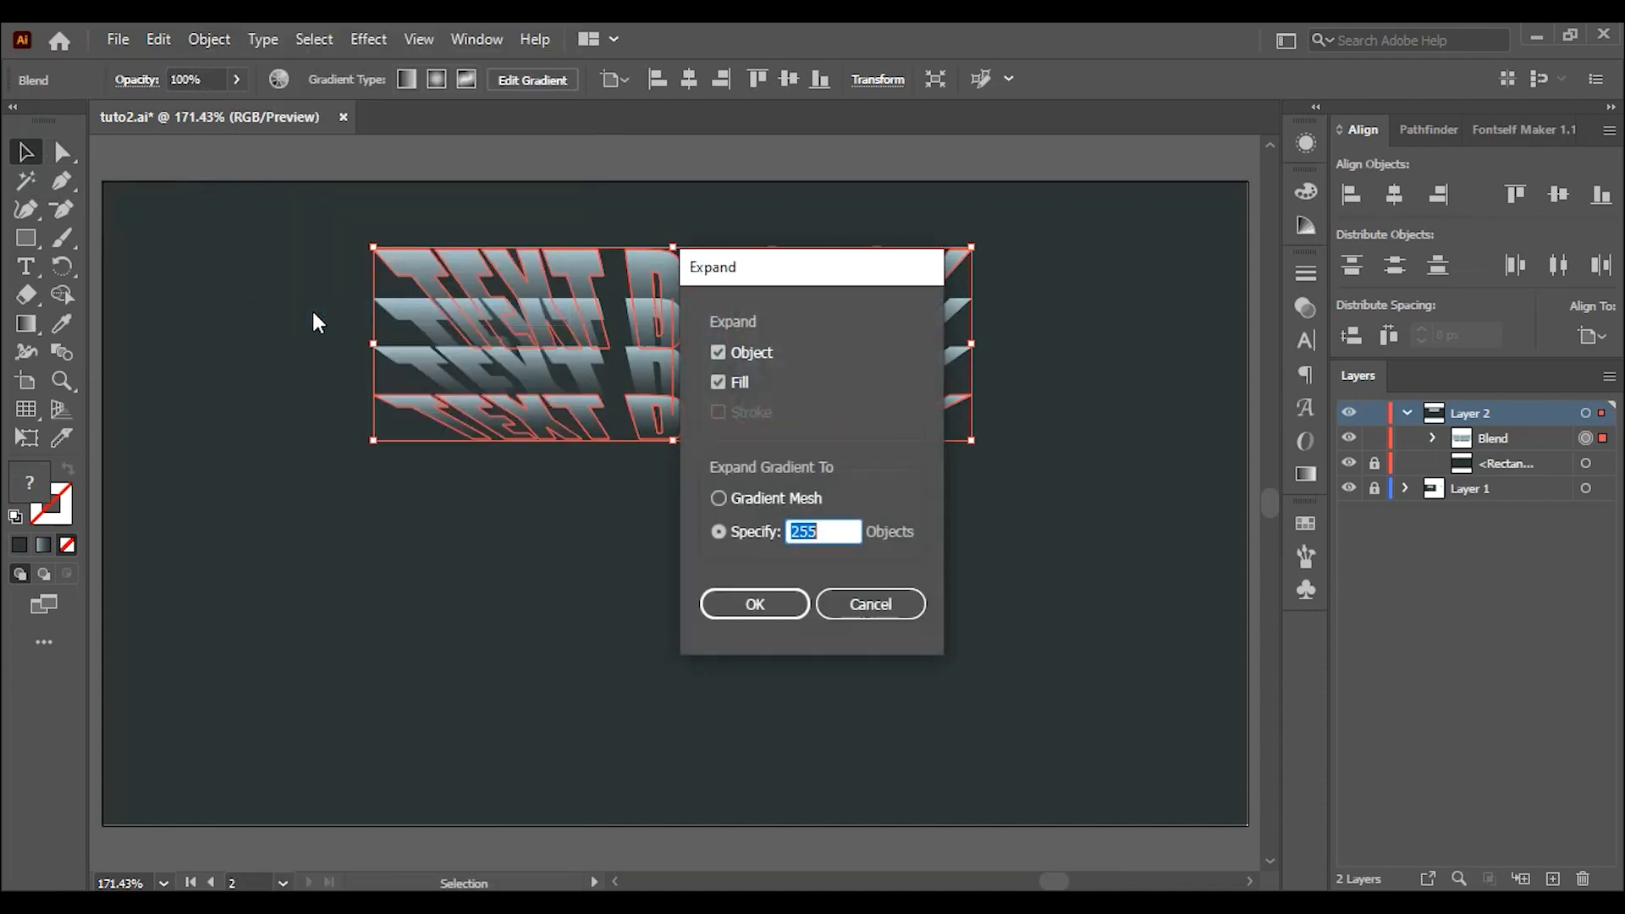
click(754, 604)
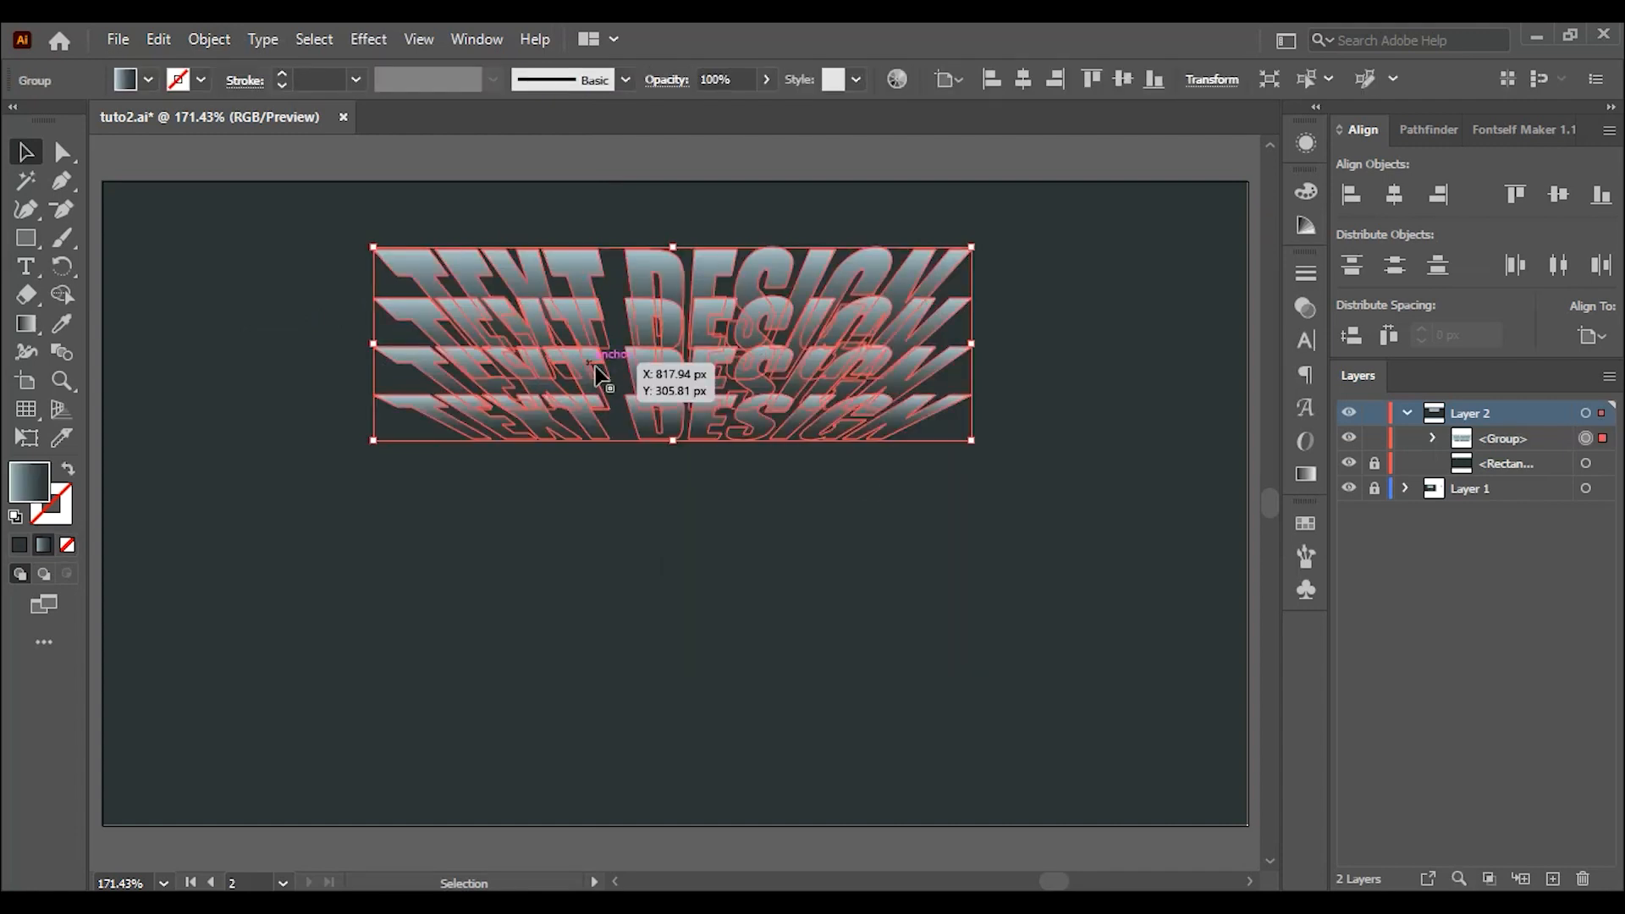
- Reflect a horizontal copy of the text stack to mirror it below
right_click(599, 373)
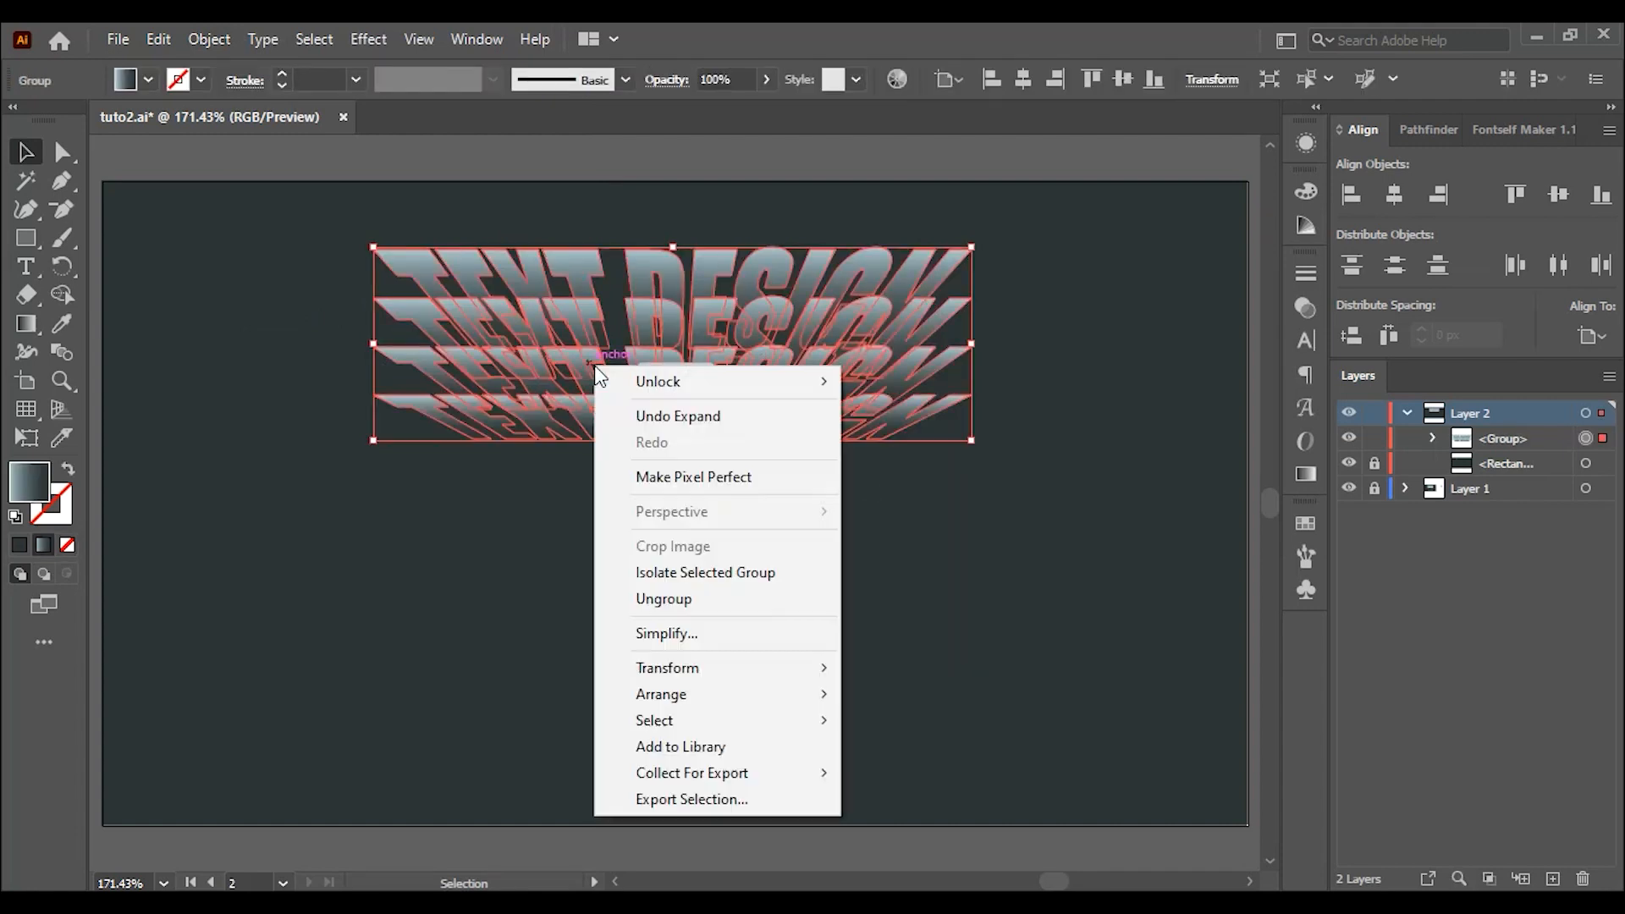
mouse_move(667, 668)
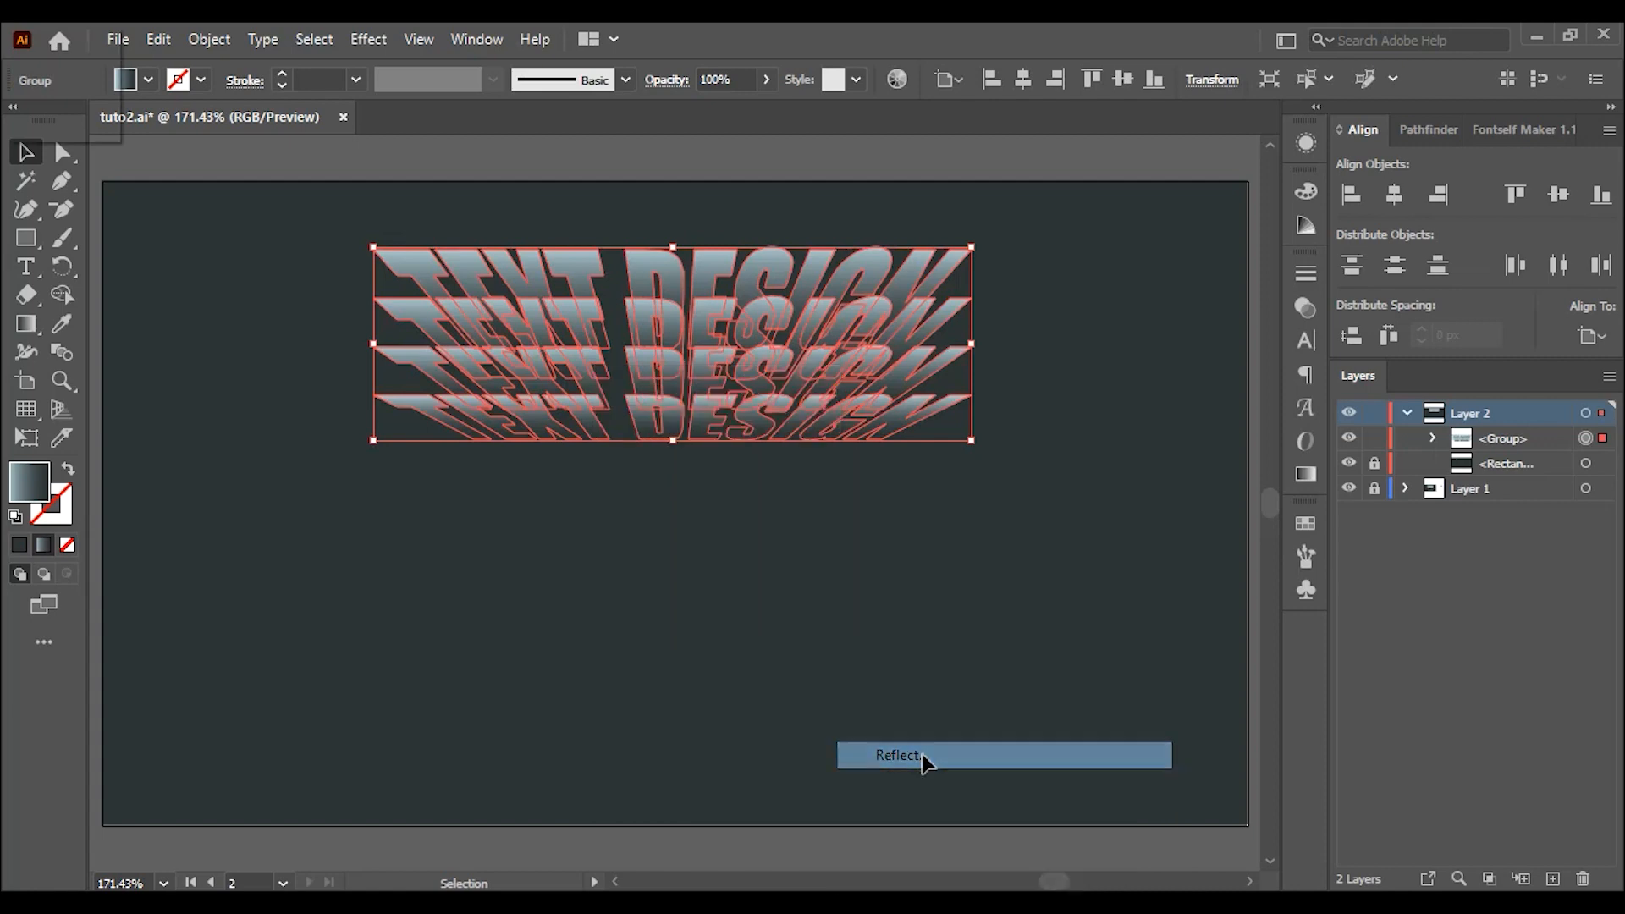
click(897, 756)
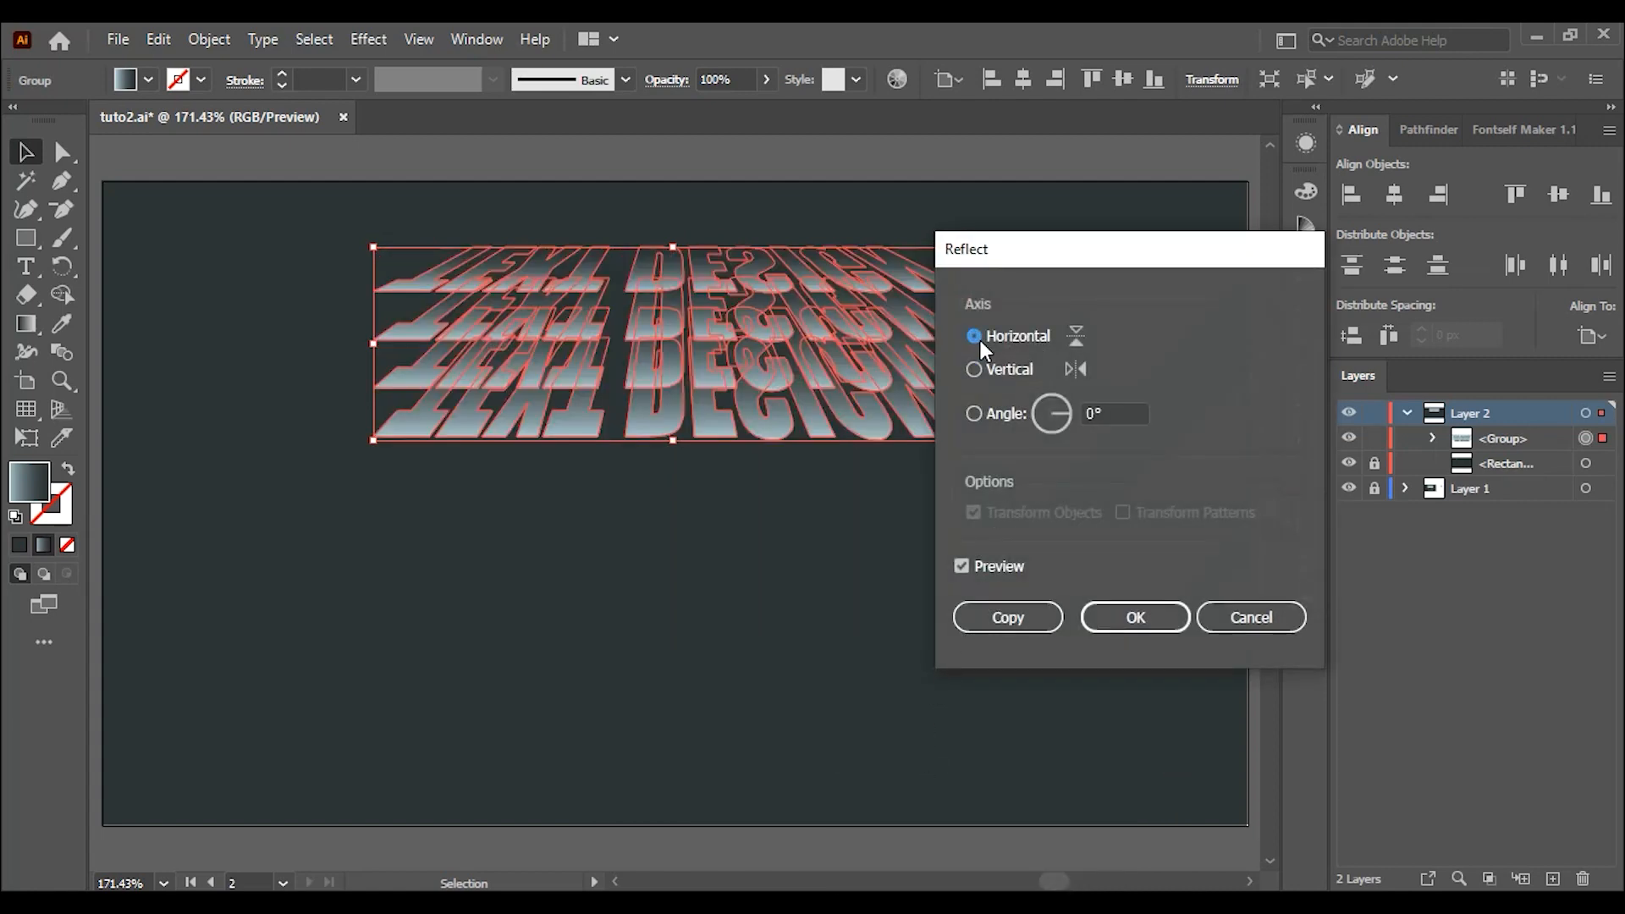
click(1005, 617)
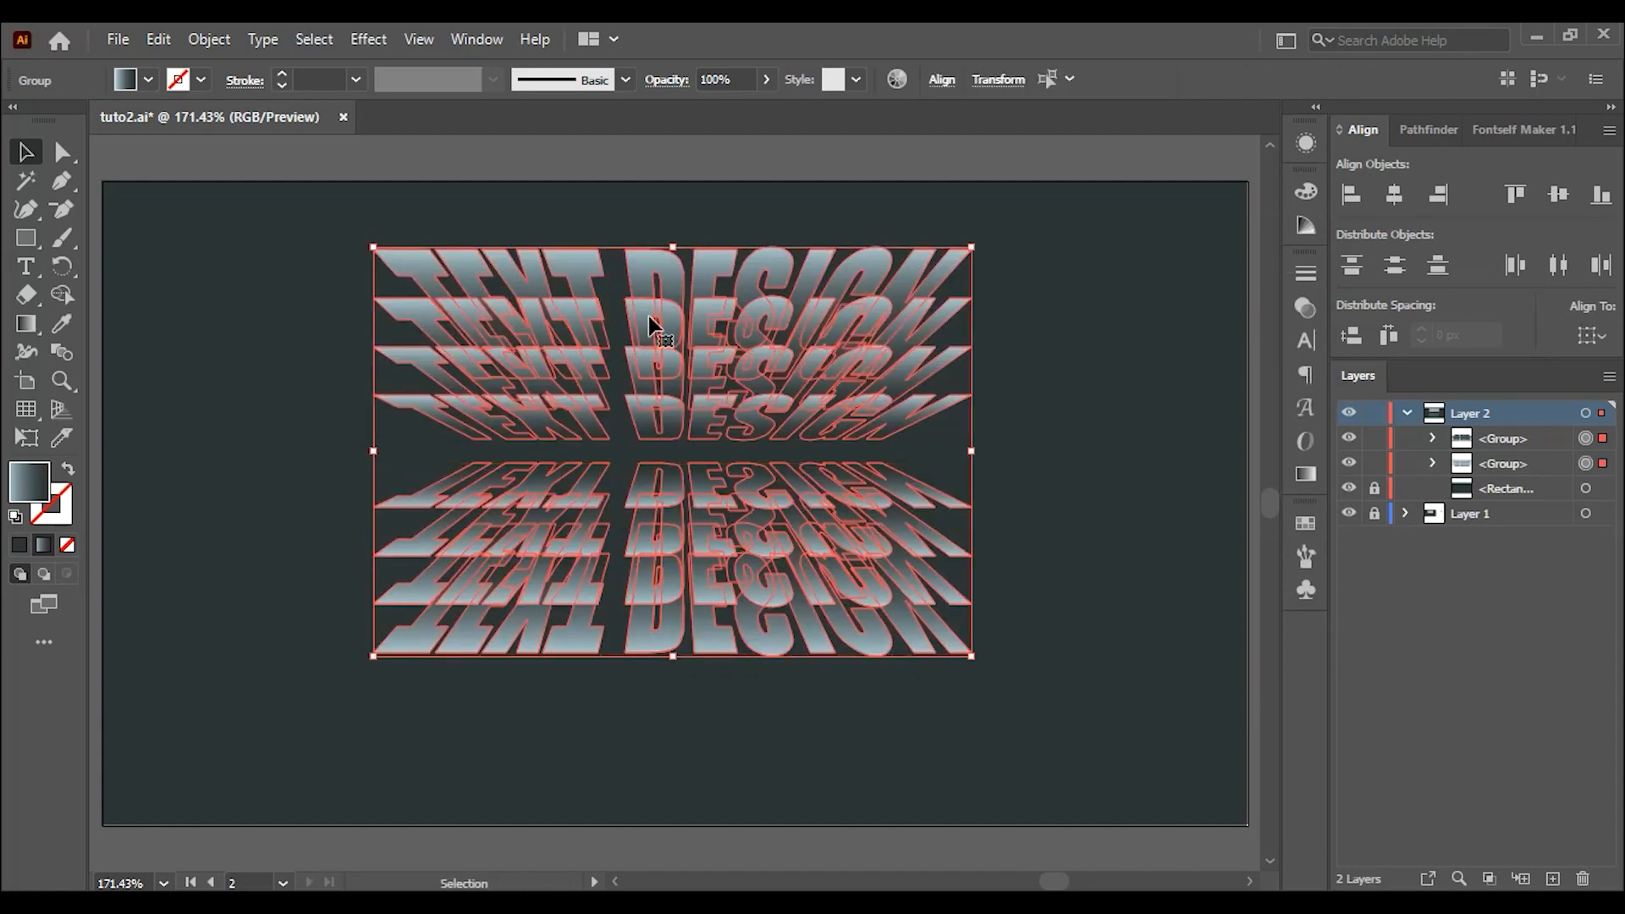
- Group the upright and mirrored 'TEXT DESIGN' stacks via Object > Group
click(207, 40)
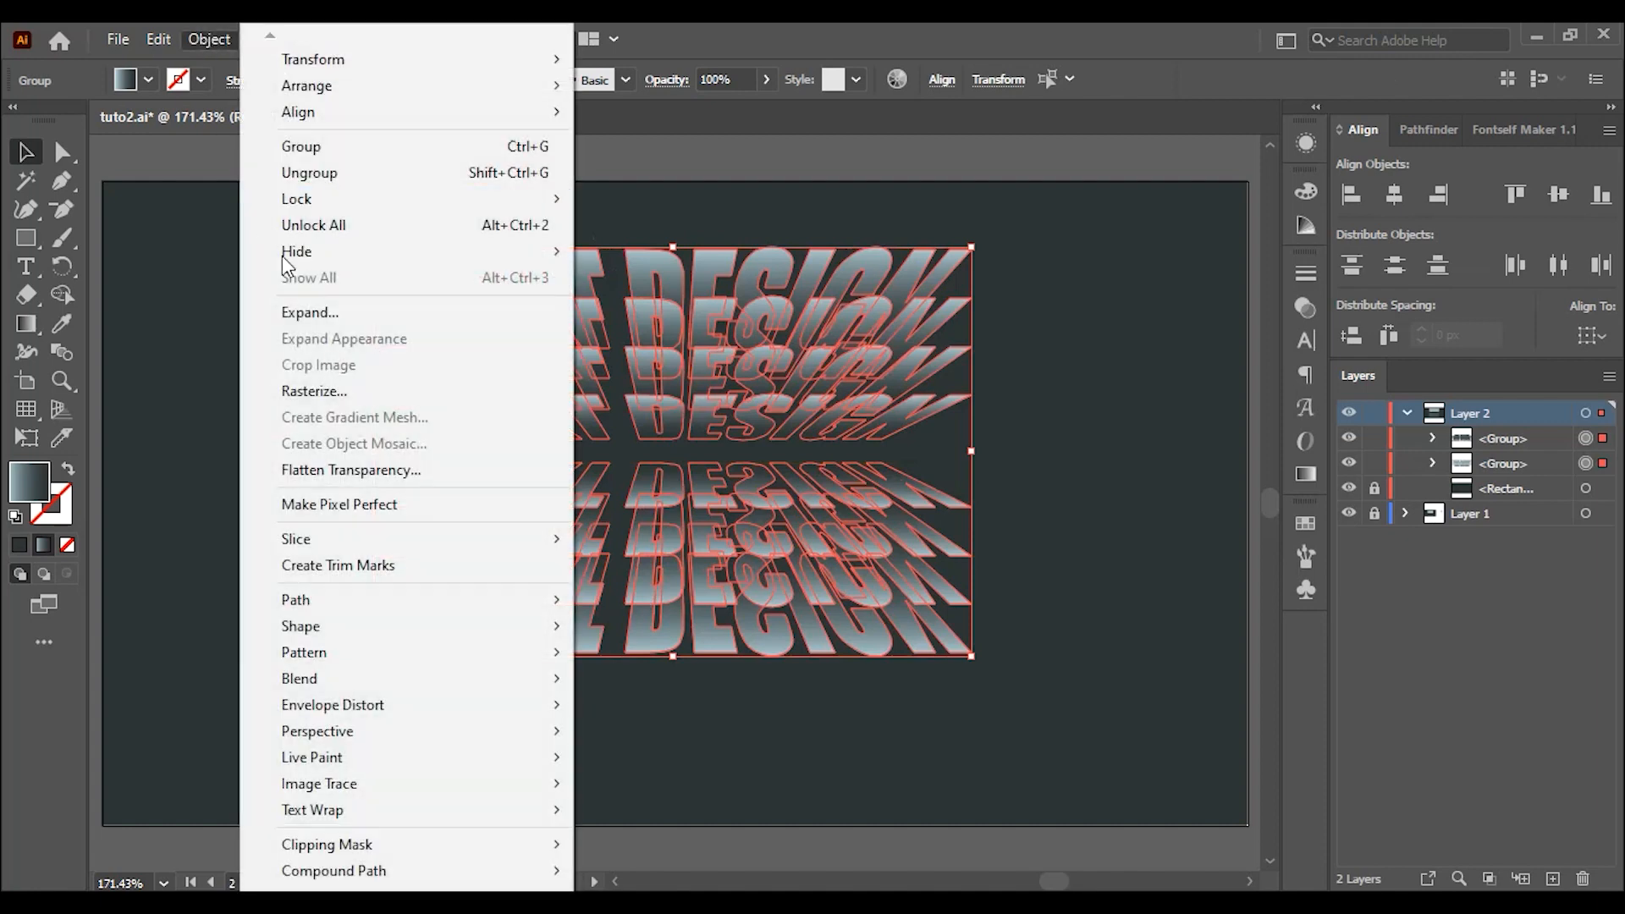
click(301, 146)
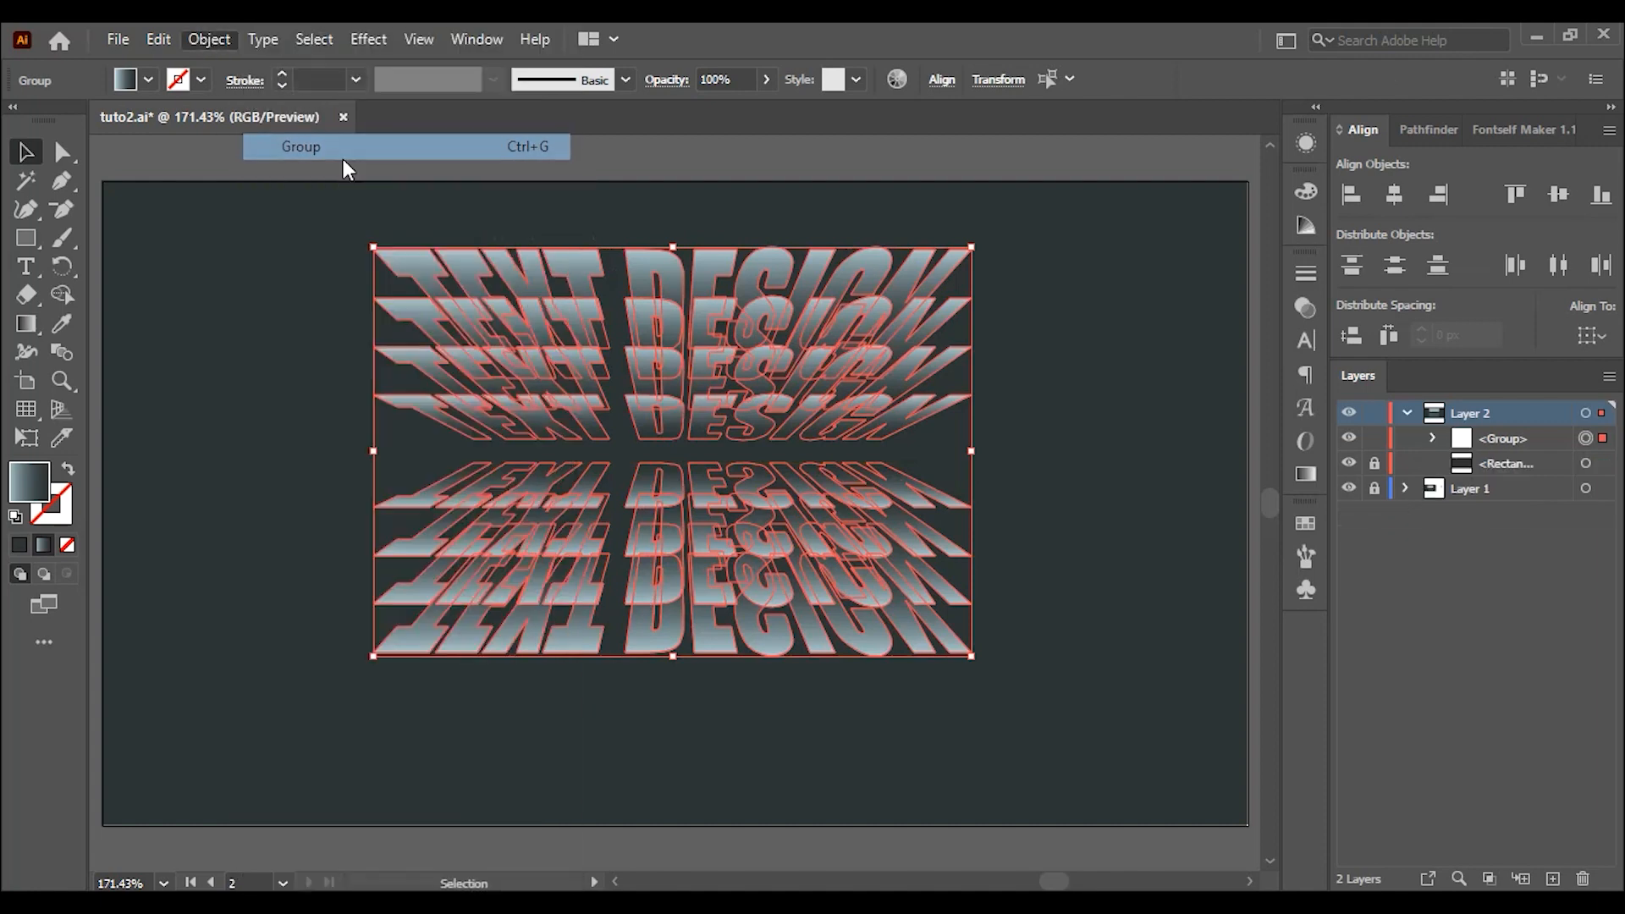